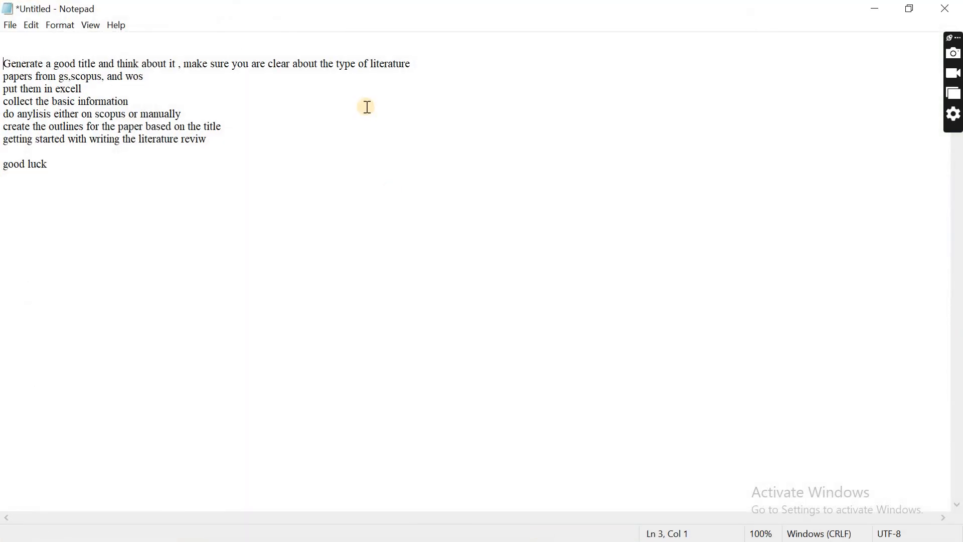
mouse_move(378, 119)
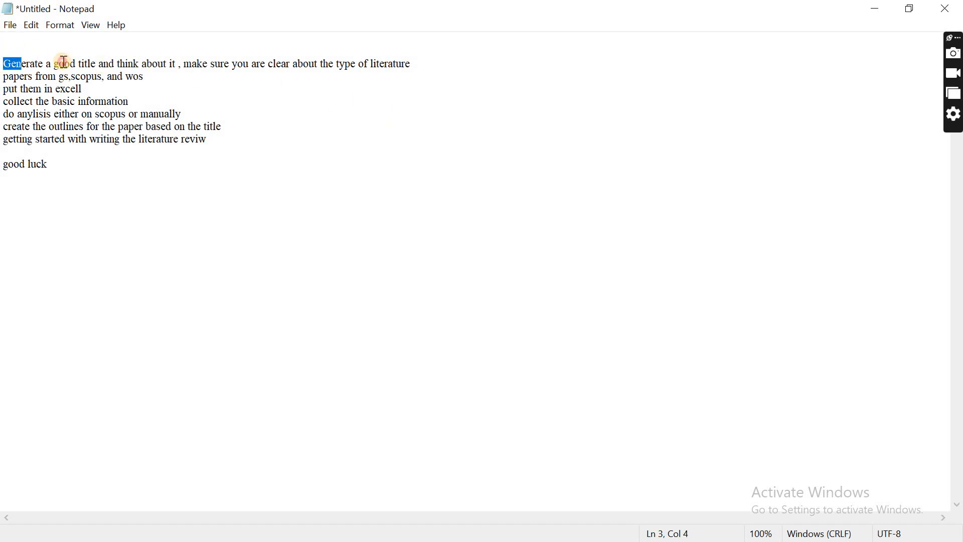
Step: Type 'COST BASED SCHEDULING IN HYBRID FLOW SHOP: CURRENT STATUS AND FEATTURE DIRECTIONS' under the notes
left_click_drag(14, 63, 410, 63)
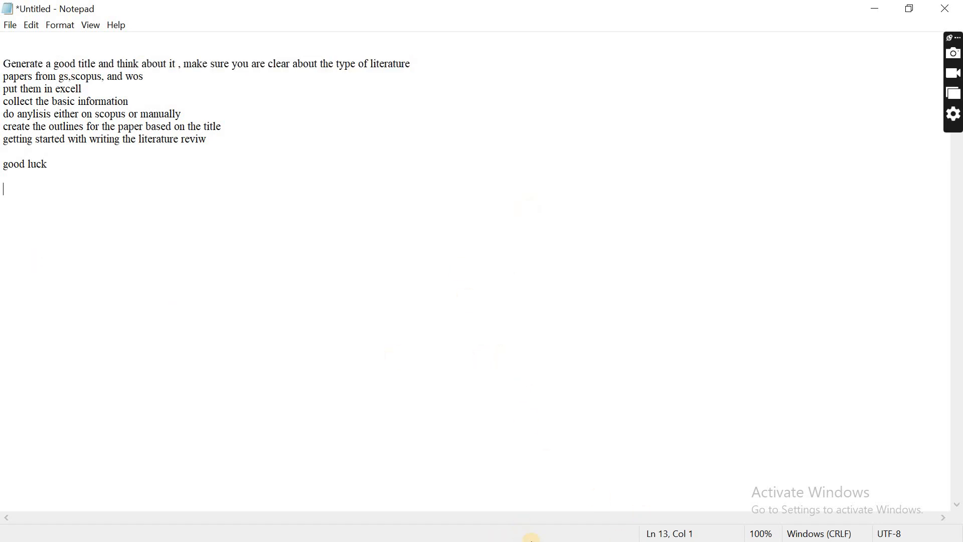
mouse_move(500, 282)
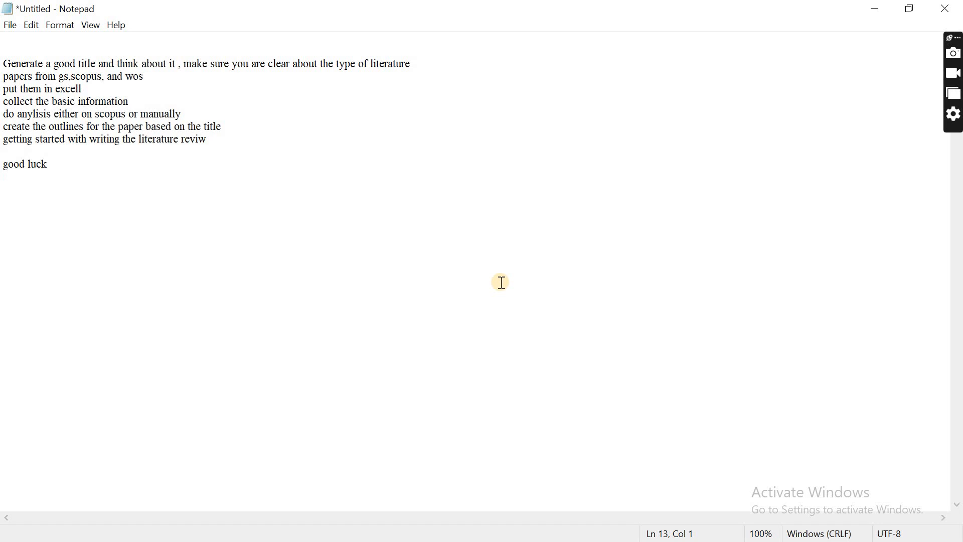
type("COST BASED")
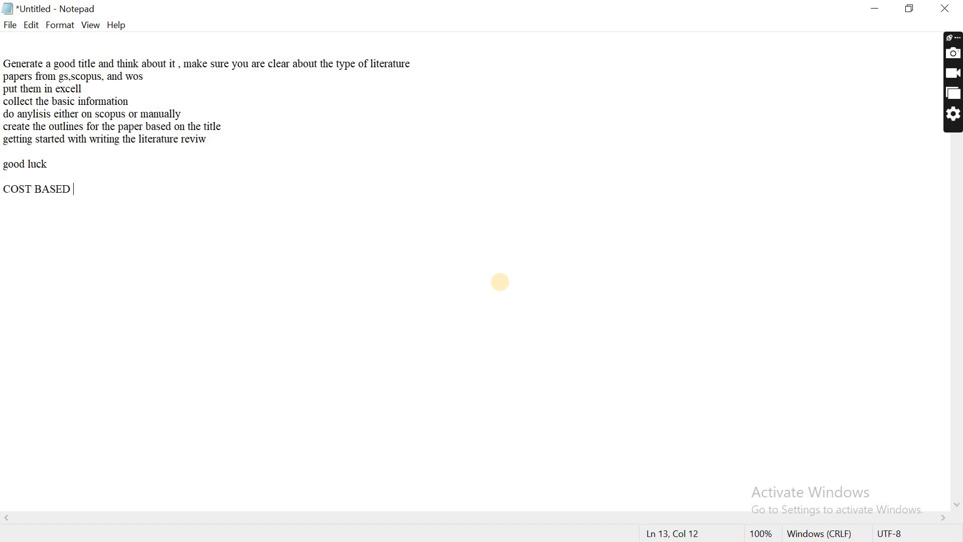
type("SCHEDULING")
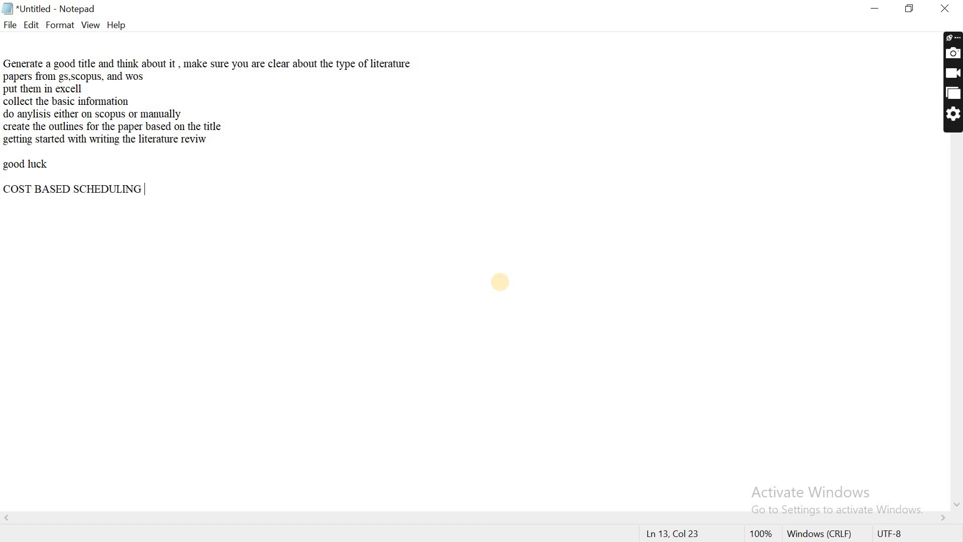
type("IN HYBRID")
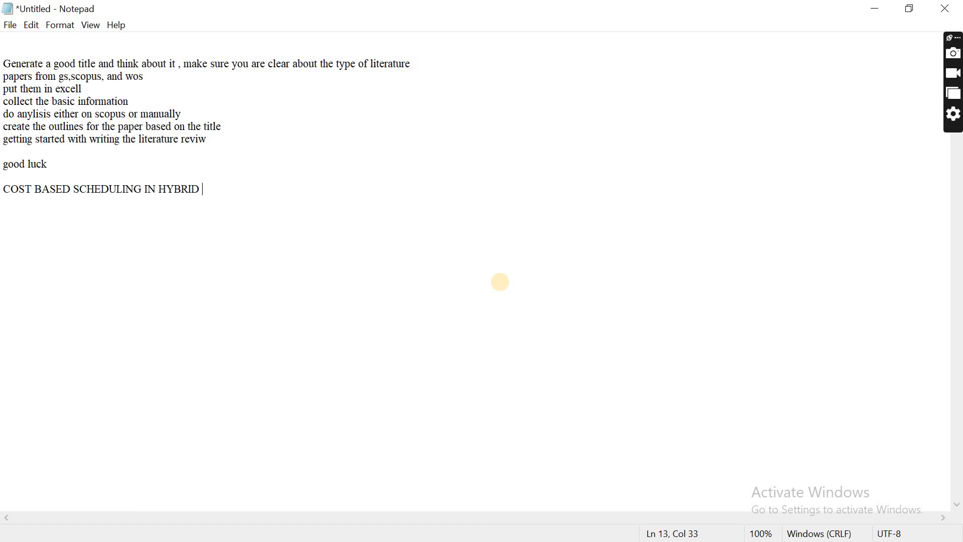
type("FLOW SHOP: CURRENT")
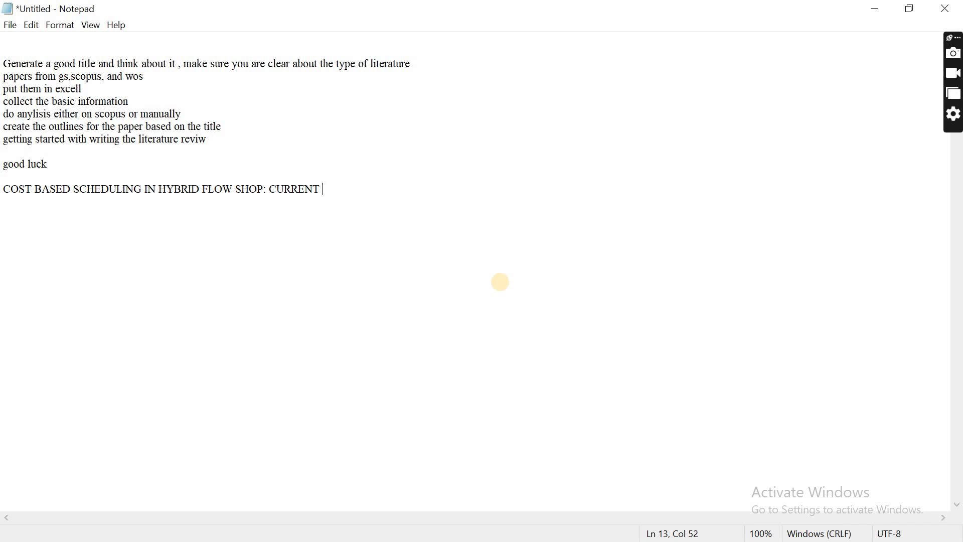
type("STATUS AND")
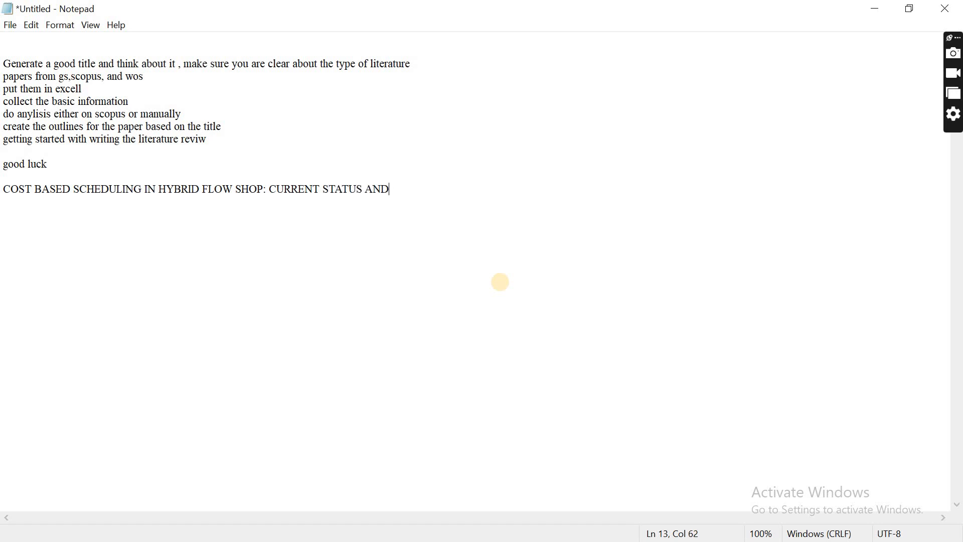
type("FEATT")
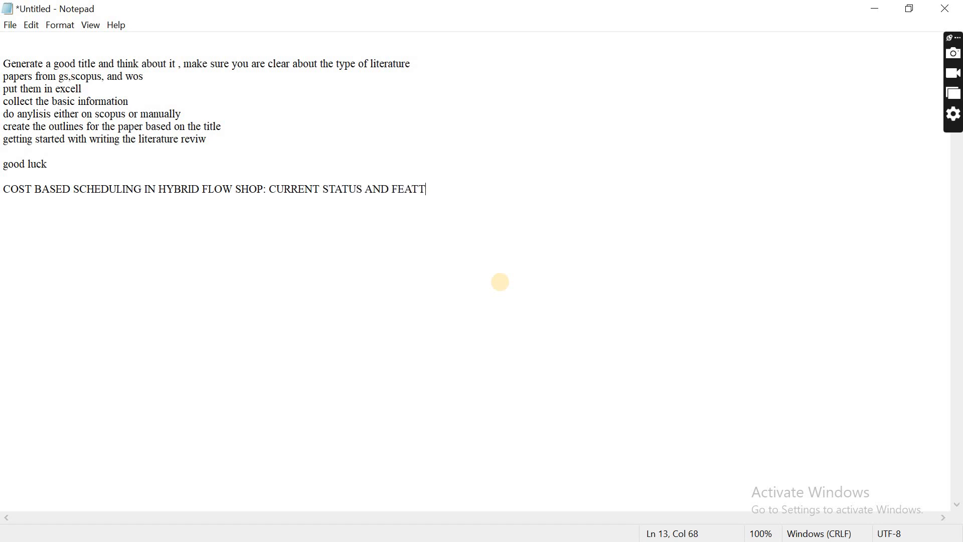
type("URE DIRECT")
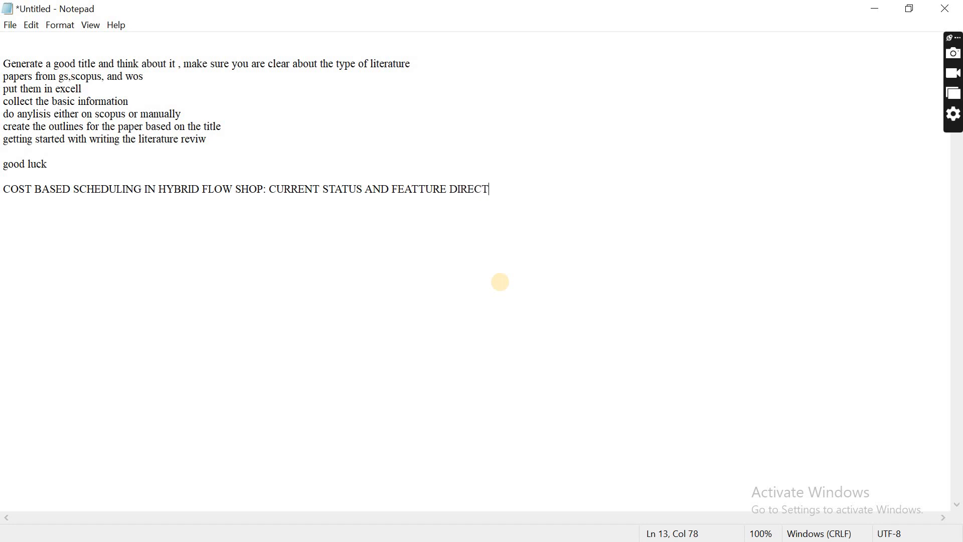
type("IONS")
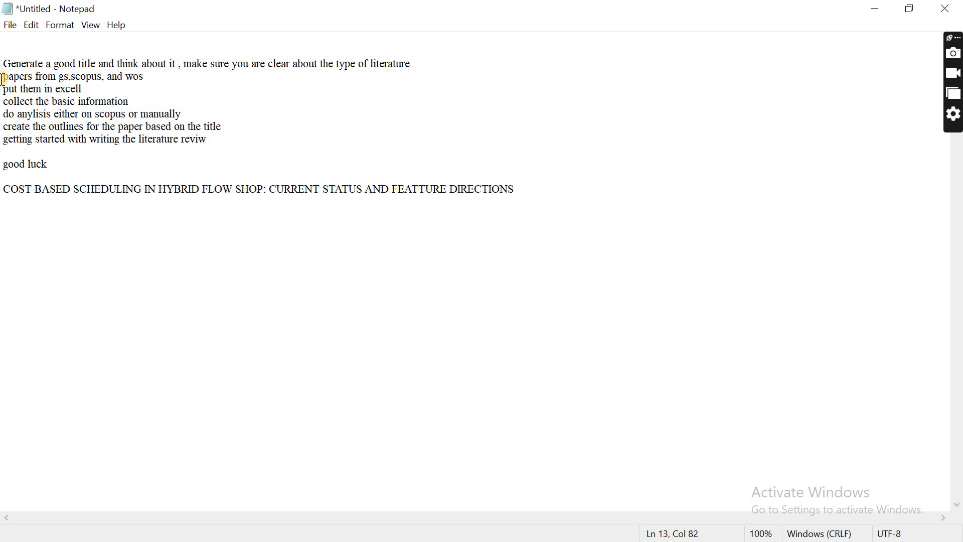
left_click(60, 88)
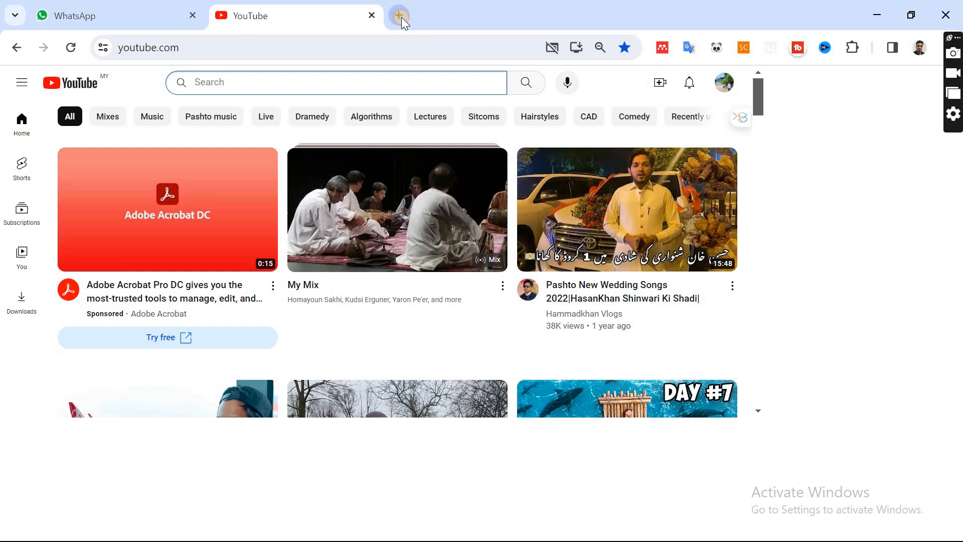
Step: Search Google Scholar for "hybrid flow shop" "cost" with a custom 2010–2023 range
left_click(399, 15)
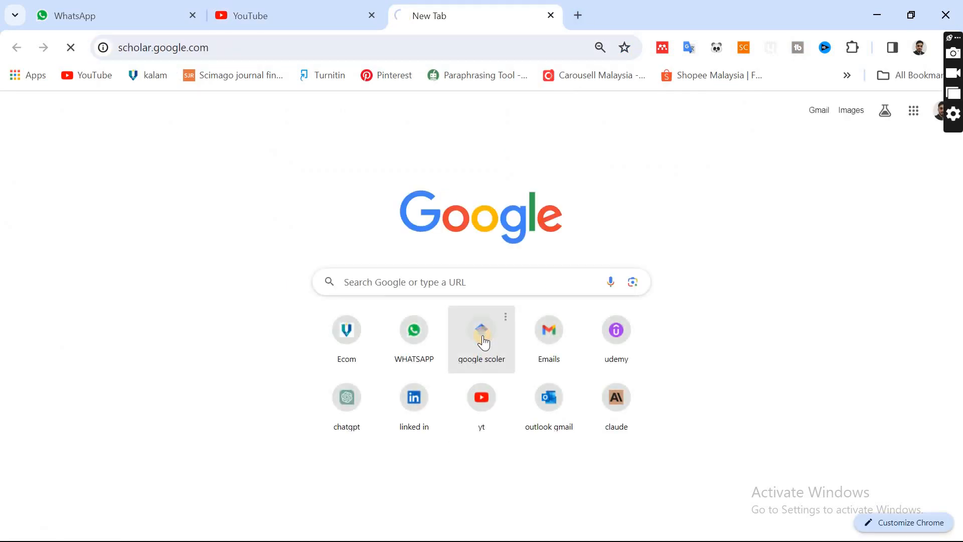
left_click(481, 331)
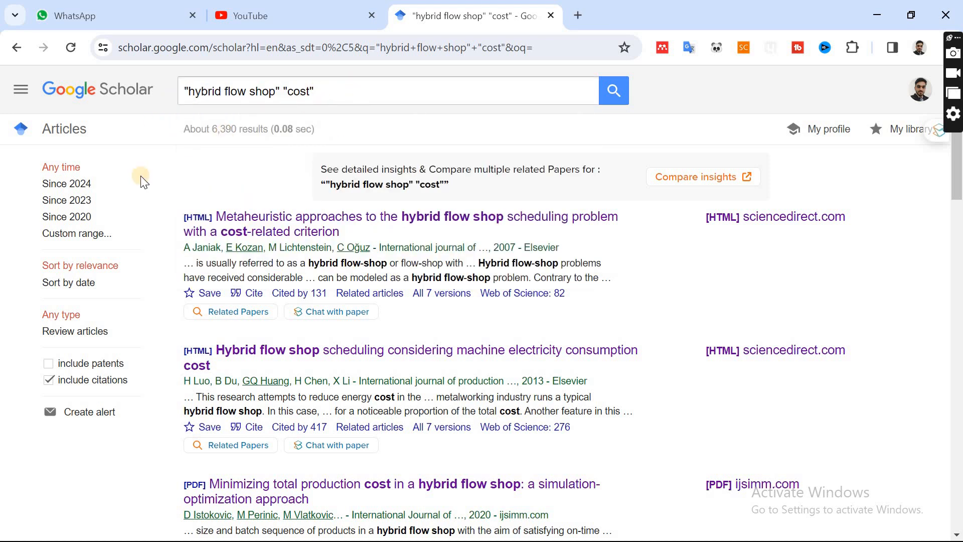
left_click(76, 233)
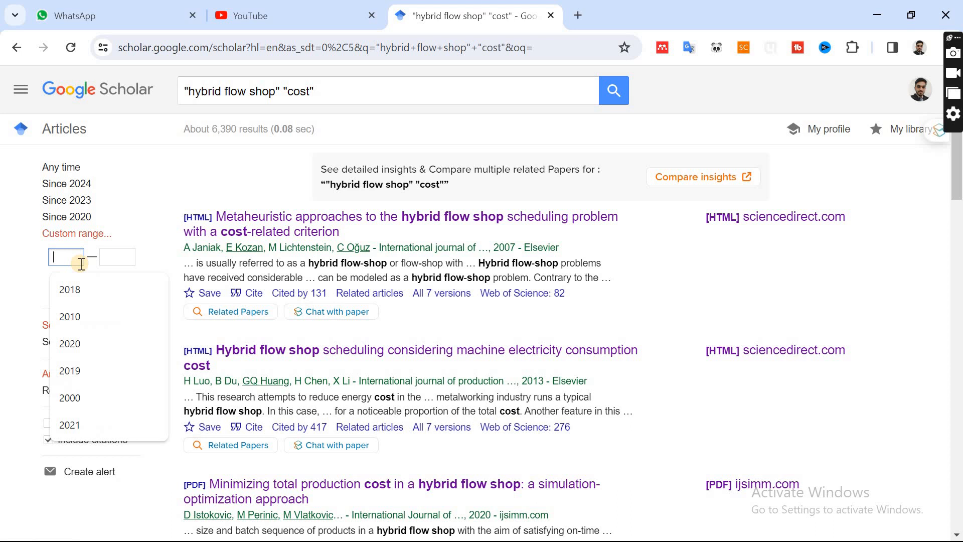
left_click(116, 257)
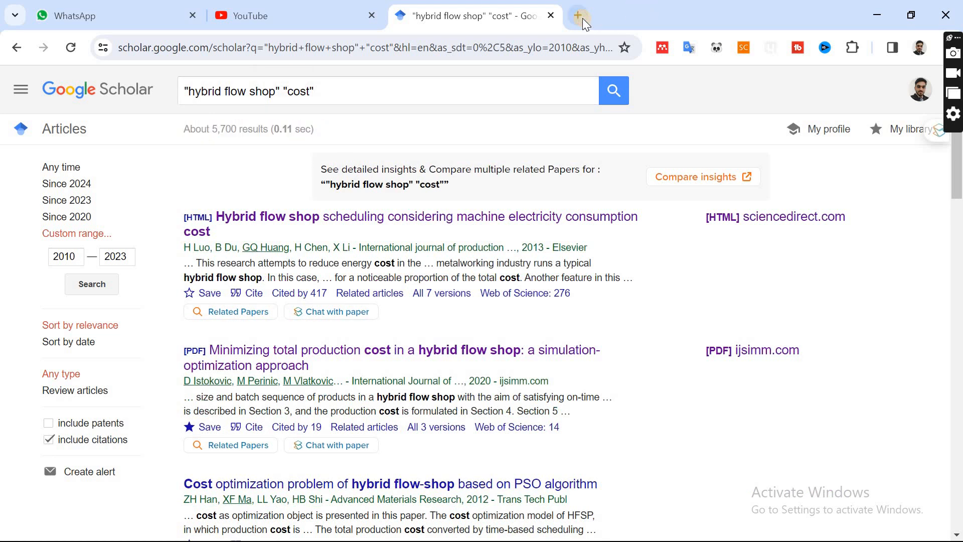
left_click(577, 16)
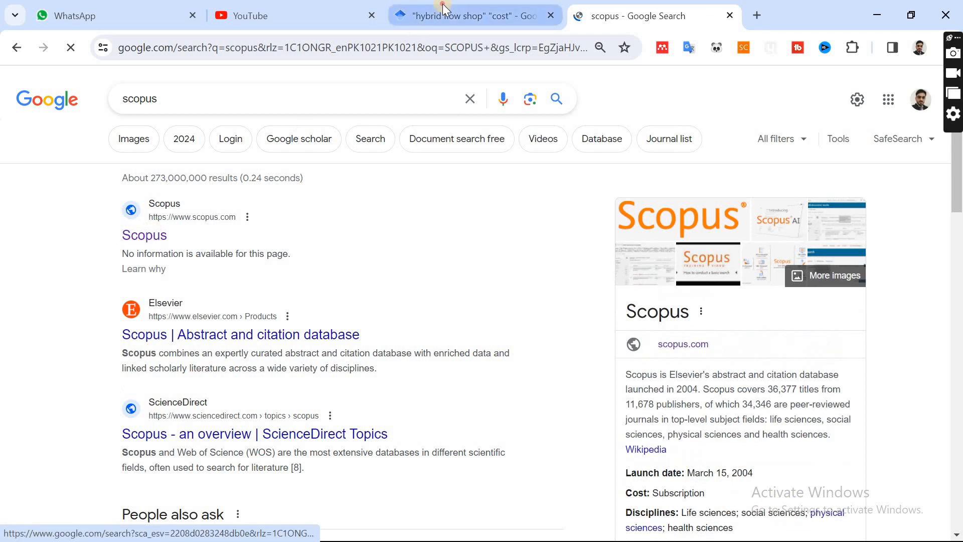
Step: Search Scopus documents for "hybrid flow shop" "cost", returning 107 results
left_click(474, 16)
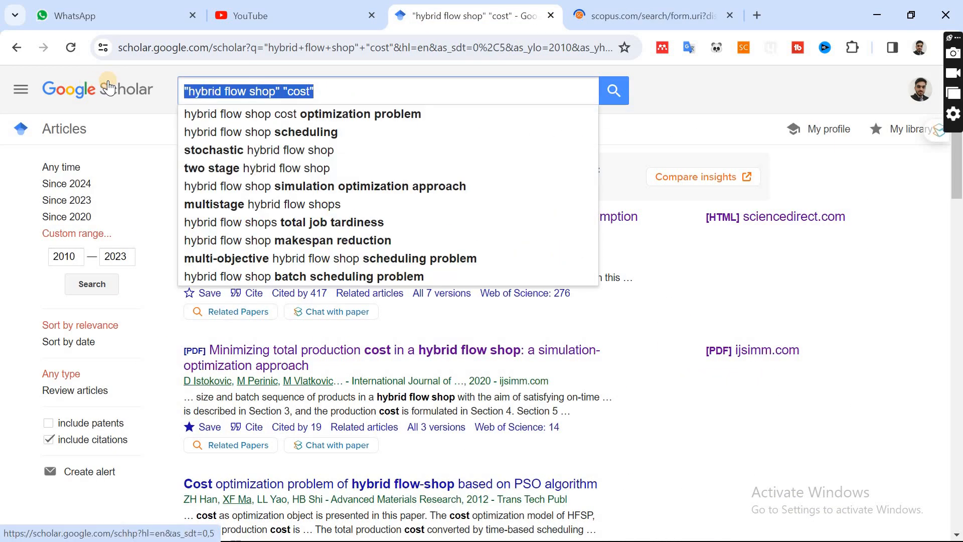
left_click(638, 16)
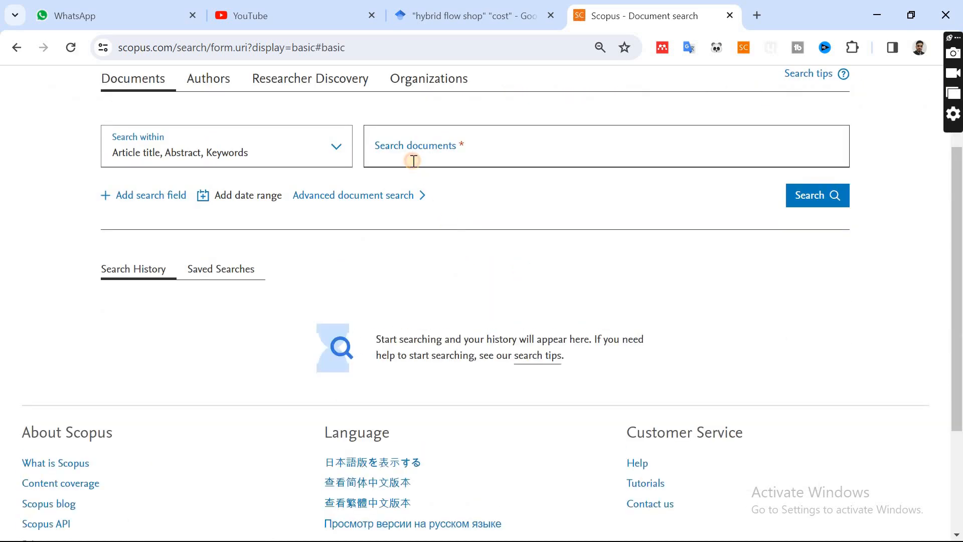
left_click(817, 194)
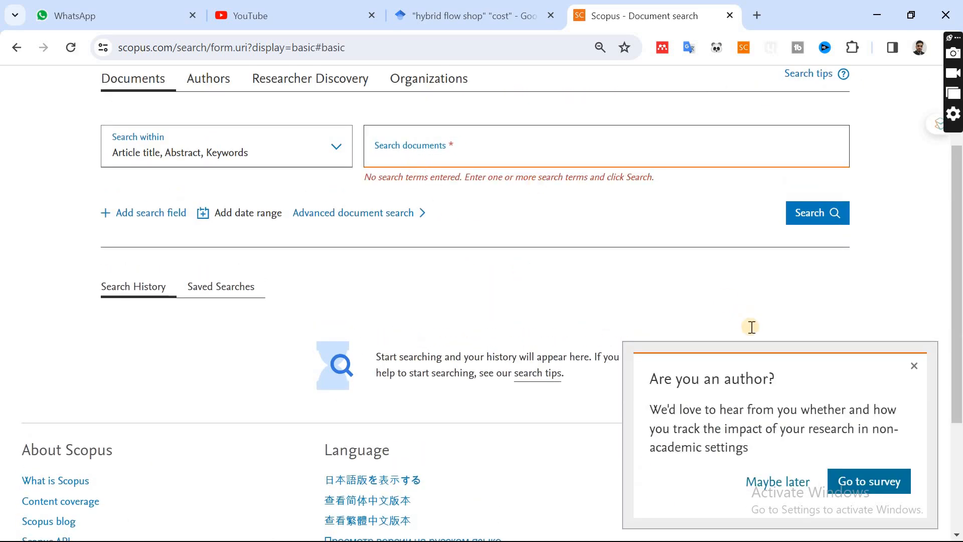
left_click(914, 366)
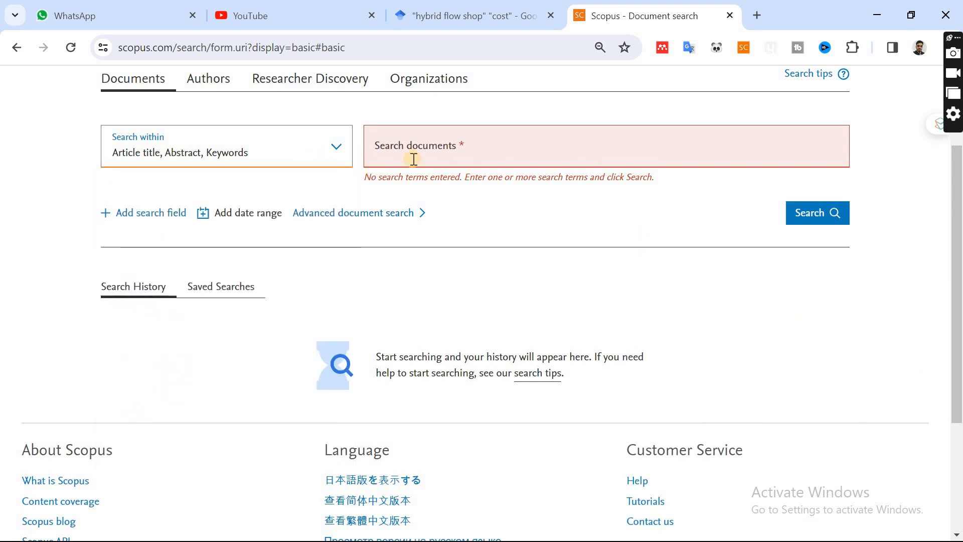
type("\"hybrid flow shop\" \"cost\"")
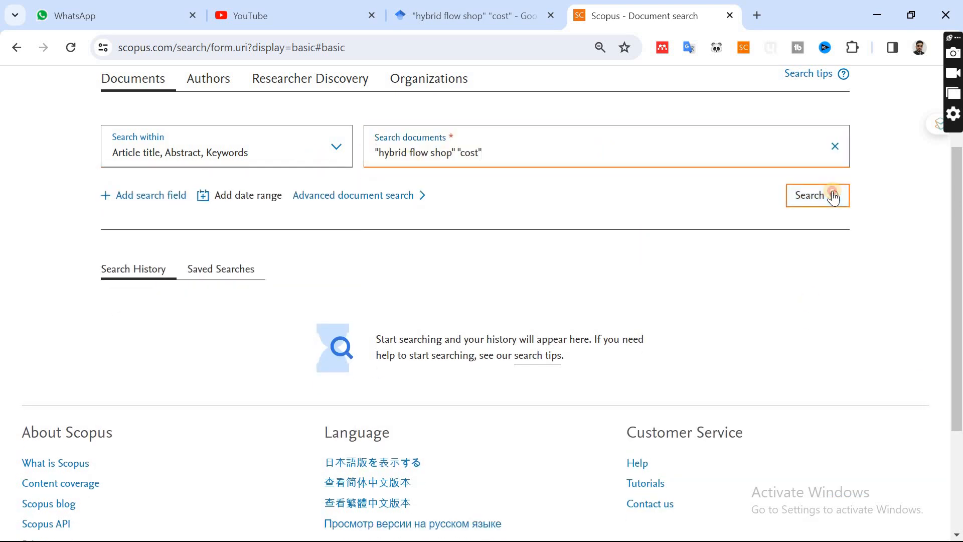
left_click(816, 195)
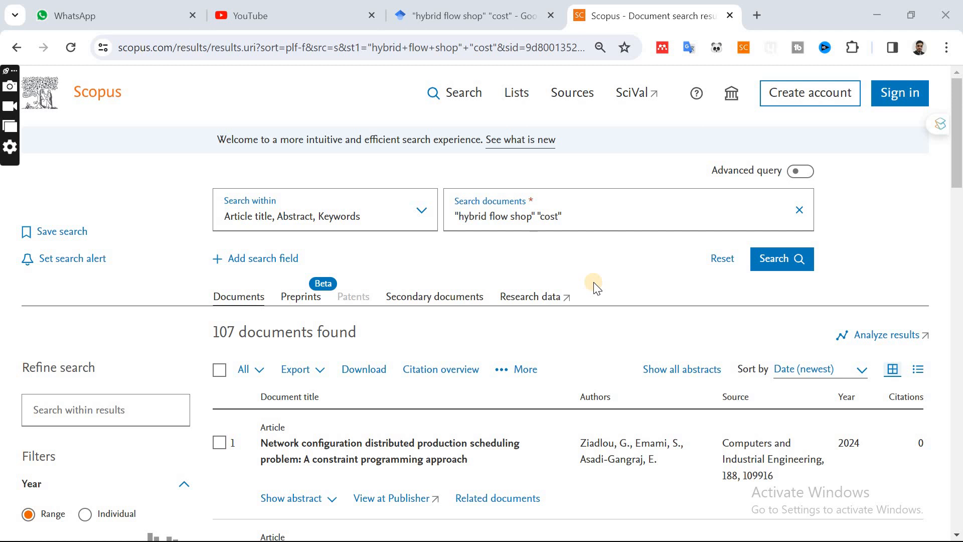
mouse_move(225, 328)
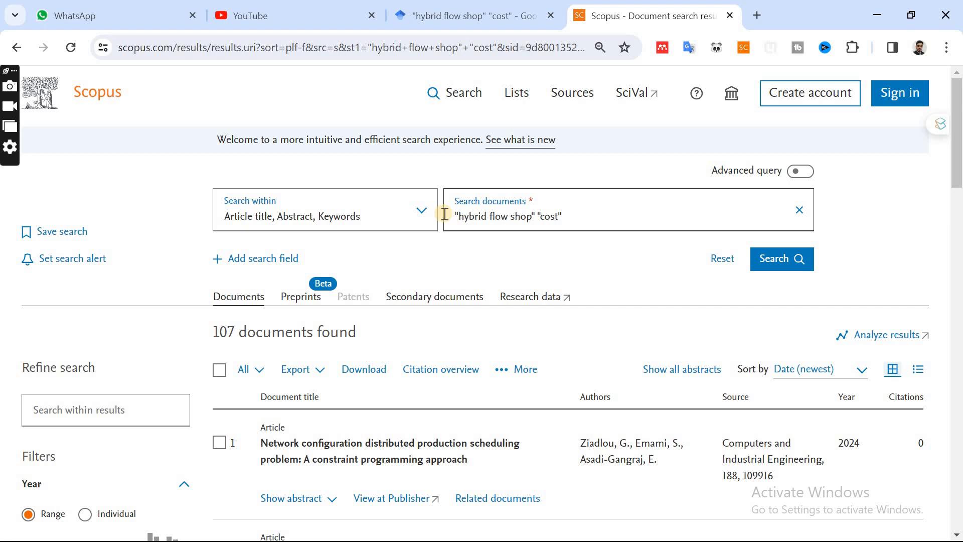
left_click(507, 215)
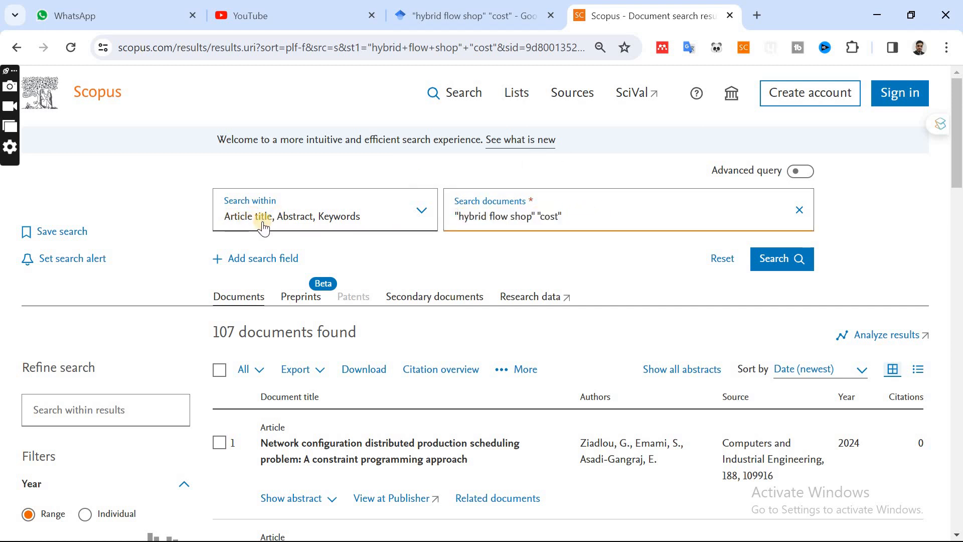
mouse_move(301, 222)
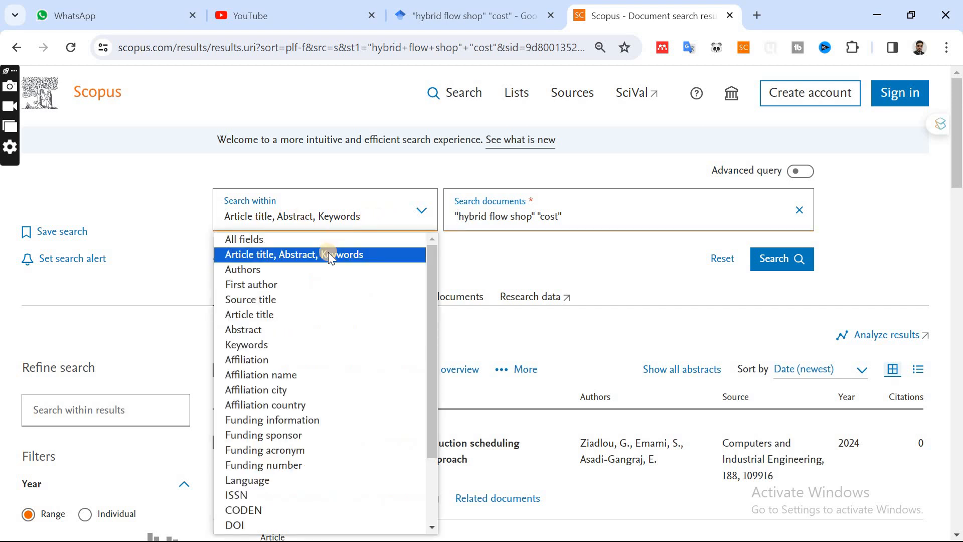
mouse_move(324, 299)
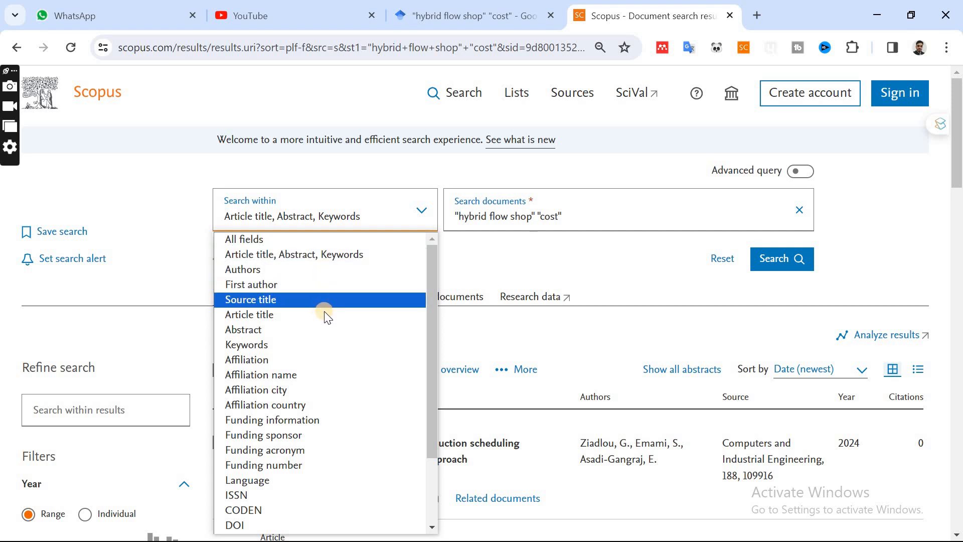
left_click(249, 314)
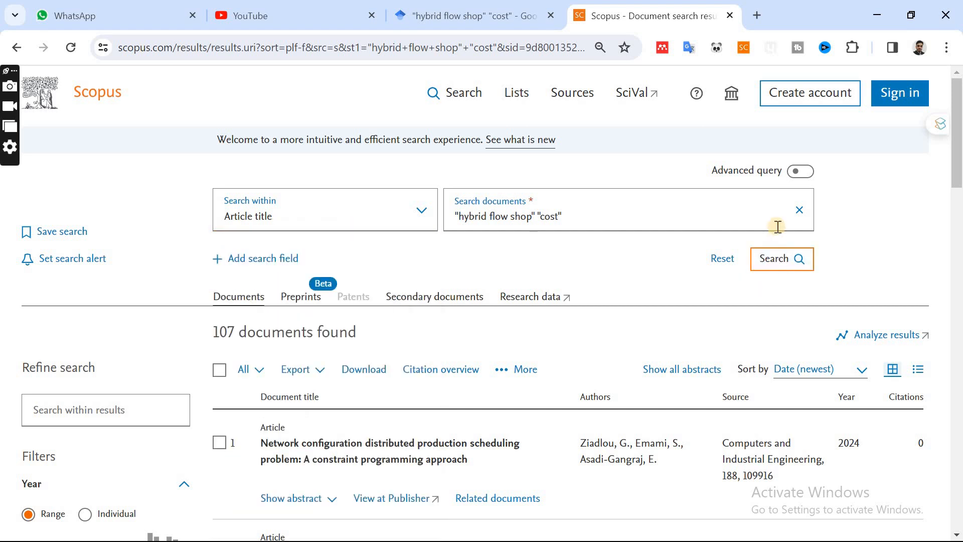
left_click(781, 259)
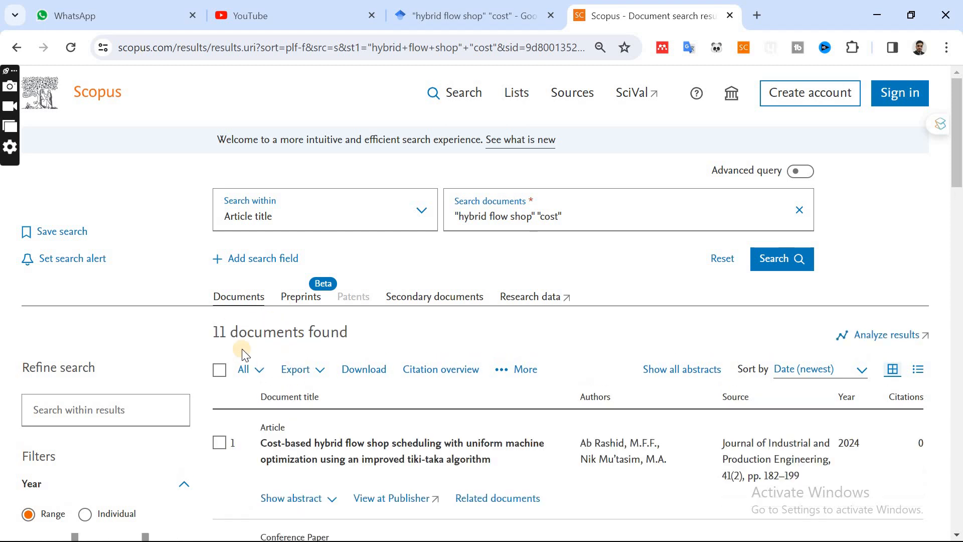
double_click(280, 332)
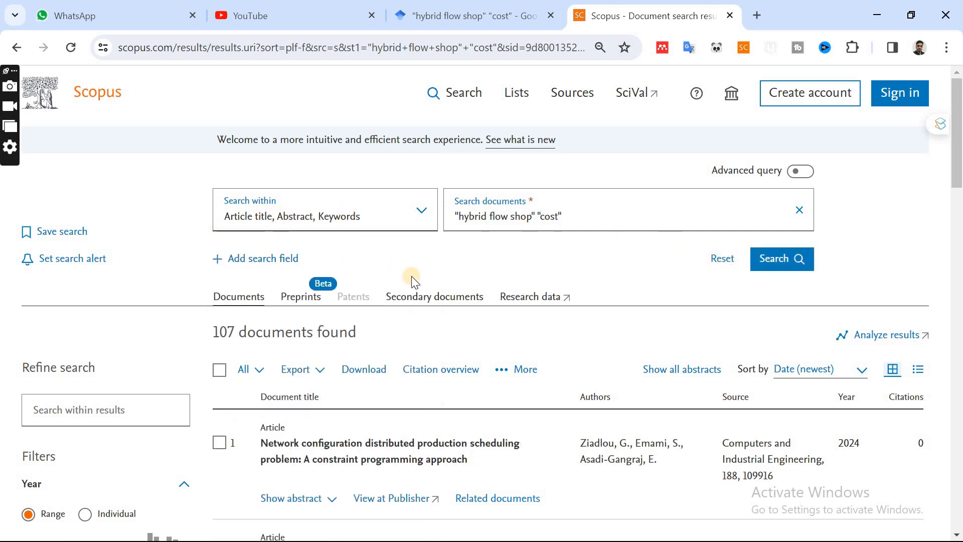
scroll("down", 3)
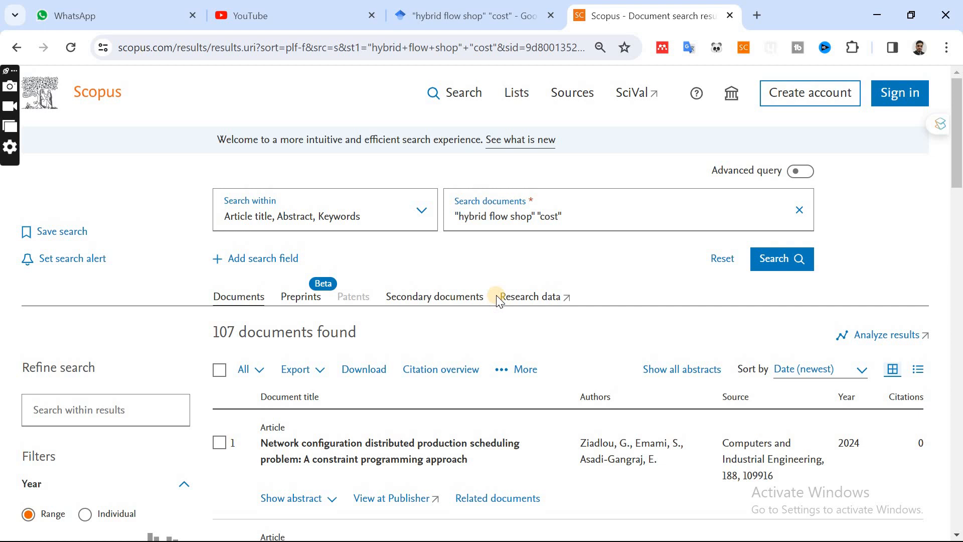
mouse_move(341, 375)
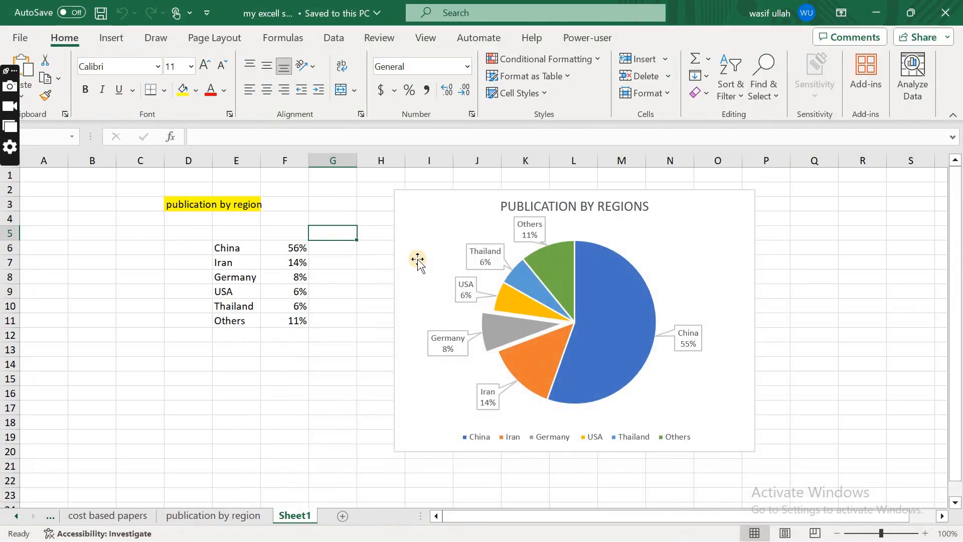
Step: Switch to the 'cost based papers' sheet
left_click(107, 516)
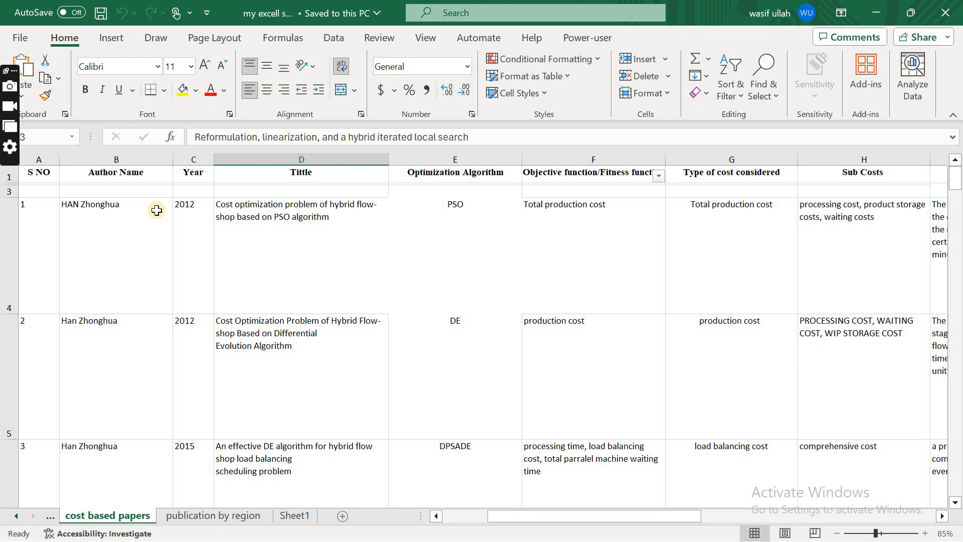
mouse_move(42, 217)
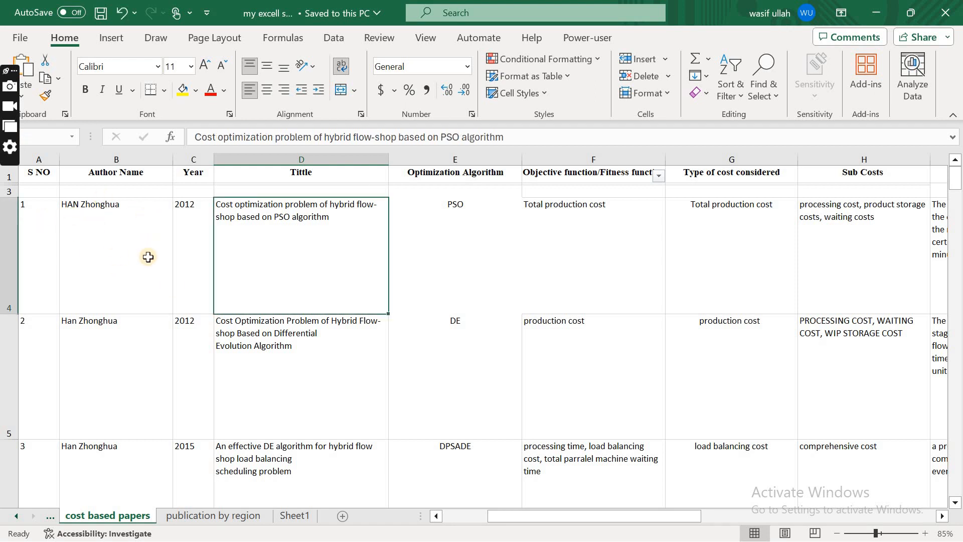
mouse_move(295, 232)
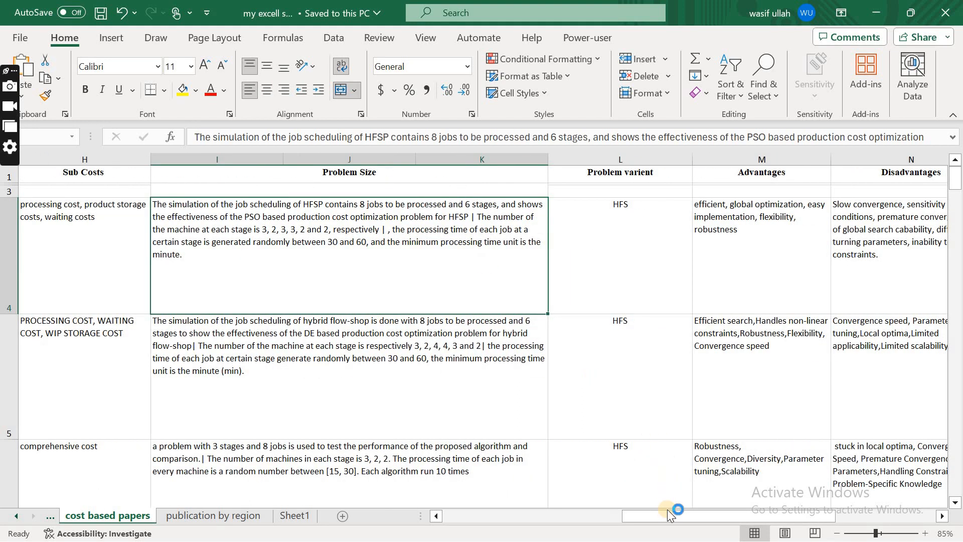
scroll("left", 3)
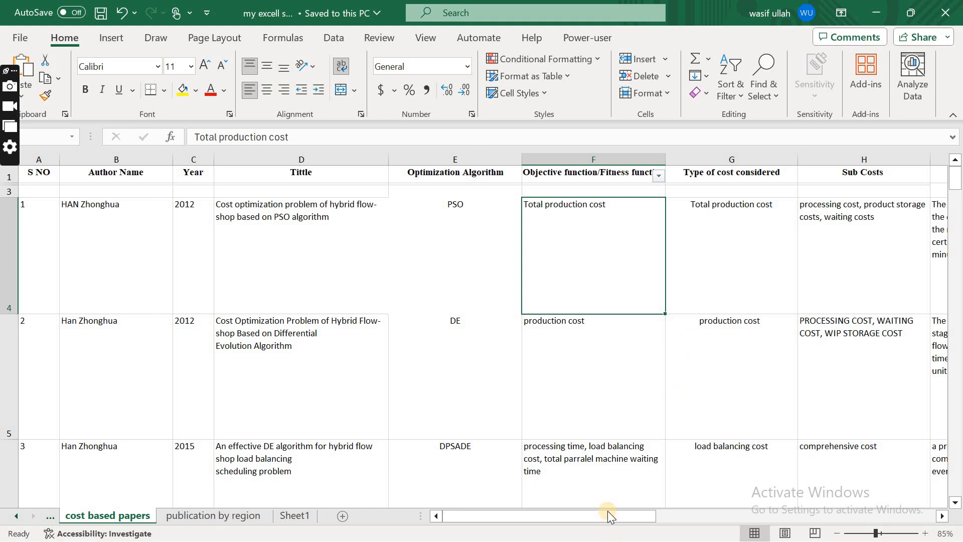
scroll("right", 3)
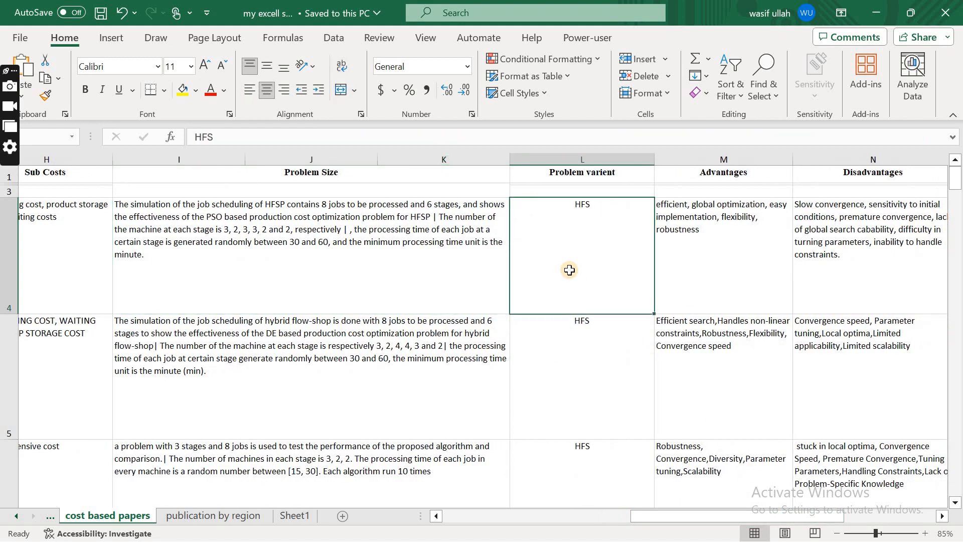
mouse_move(574, 260)
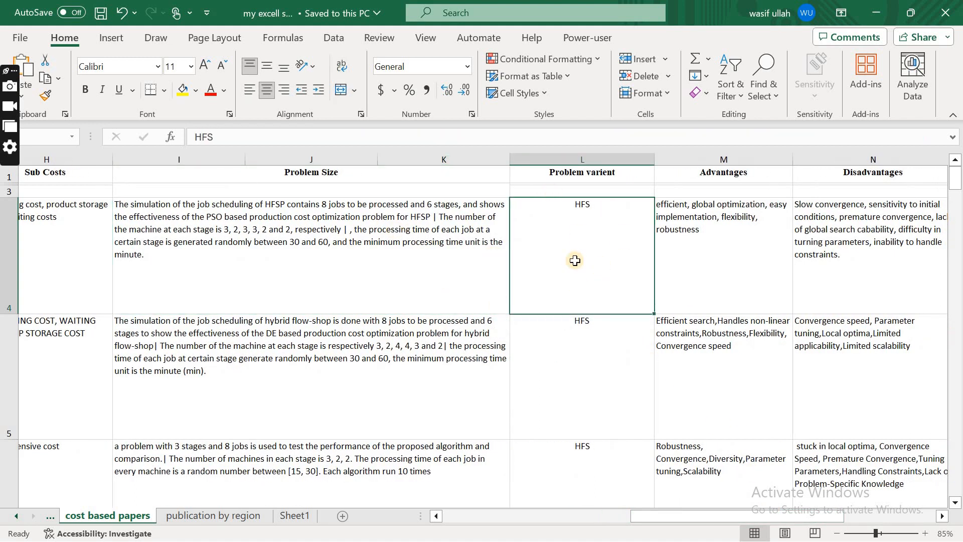
left_click(723, 255)
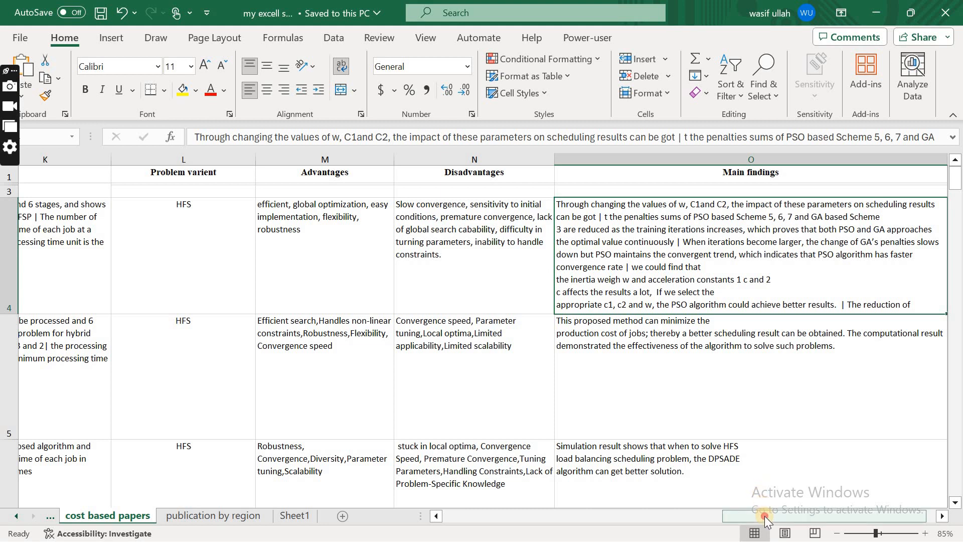
scroll("right", 3)
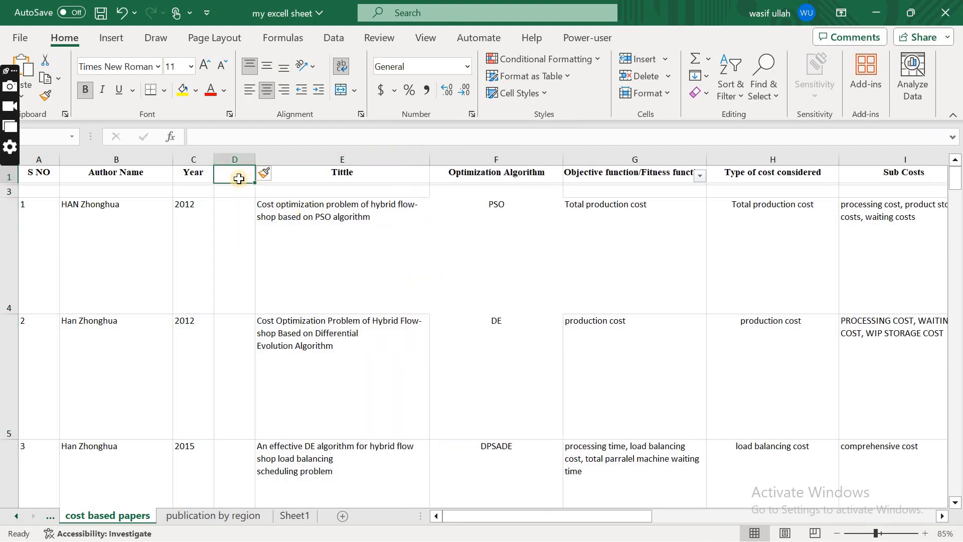
Step: Enter ABSTARCT as the header of the new column D
type("ABSTAR")
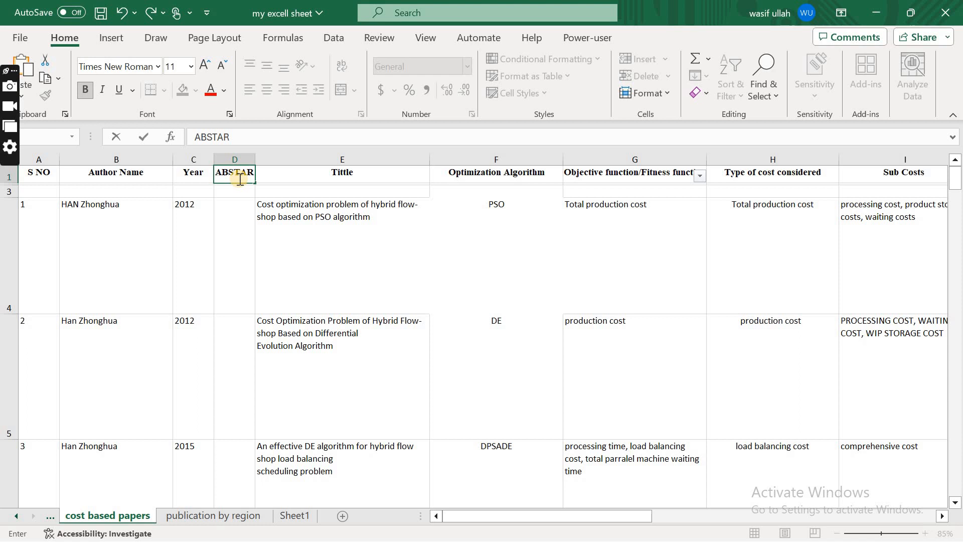
type("CT")
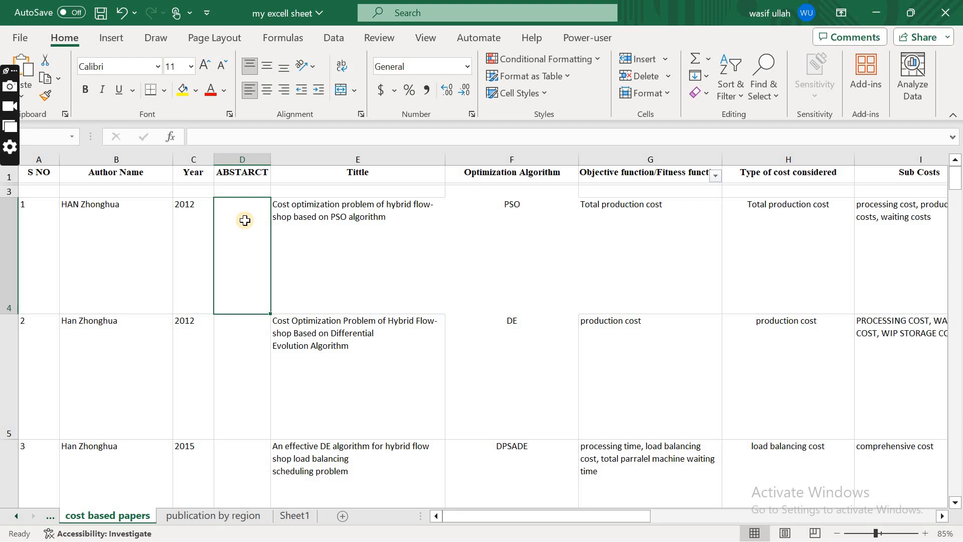
mouse_move(277, 244)
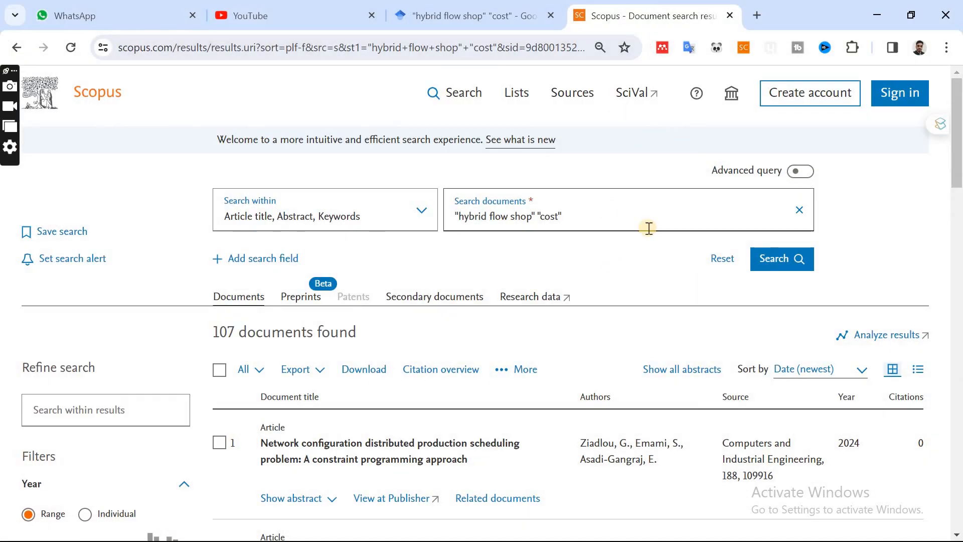
mouse_move(887, 335)
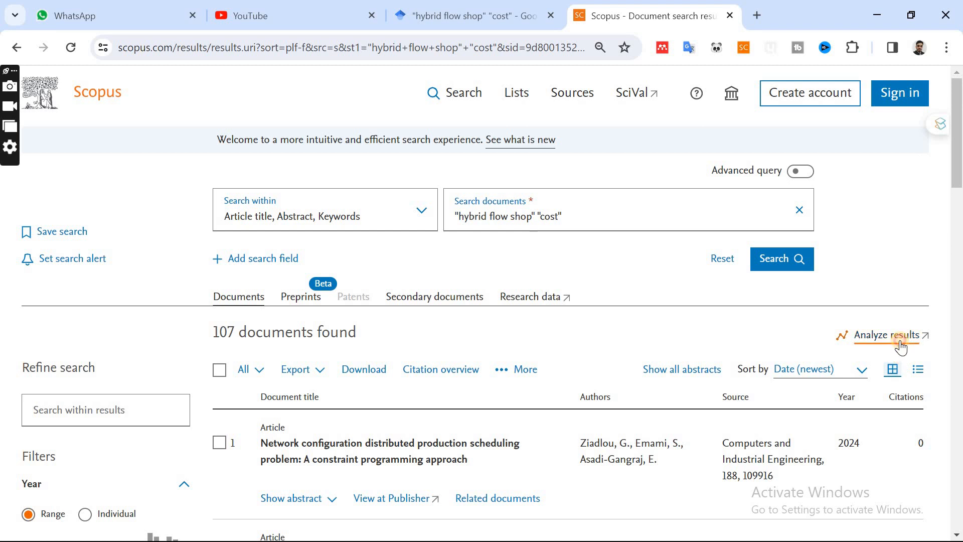
Step: Open Analyze results for the 107 Scopus documents
left_click(893, 334)
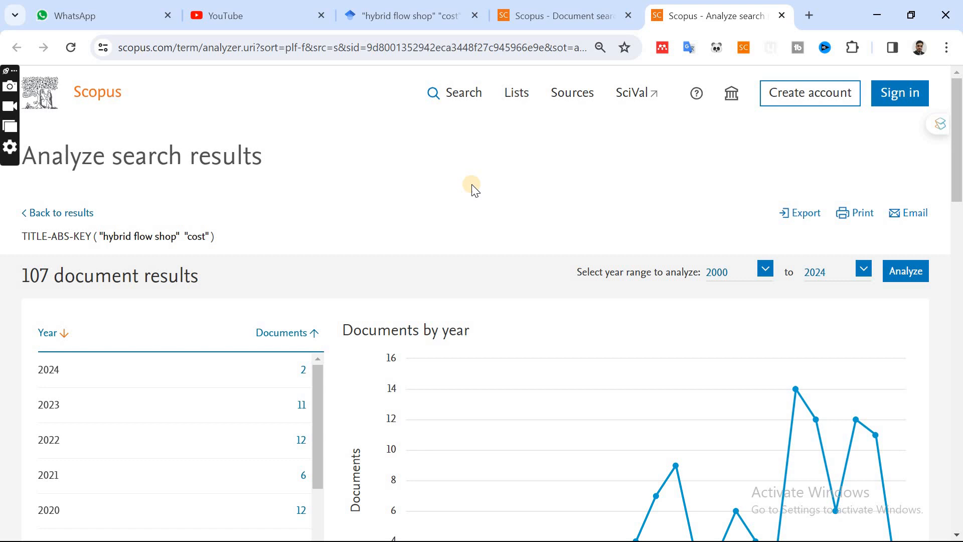
scroll("down", 3)
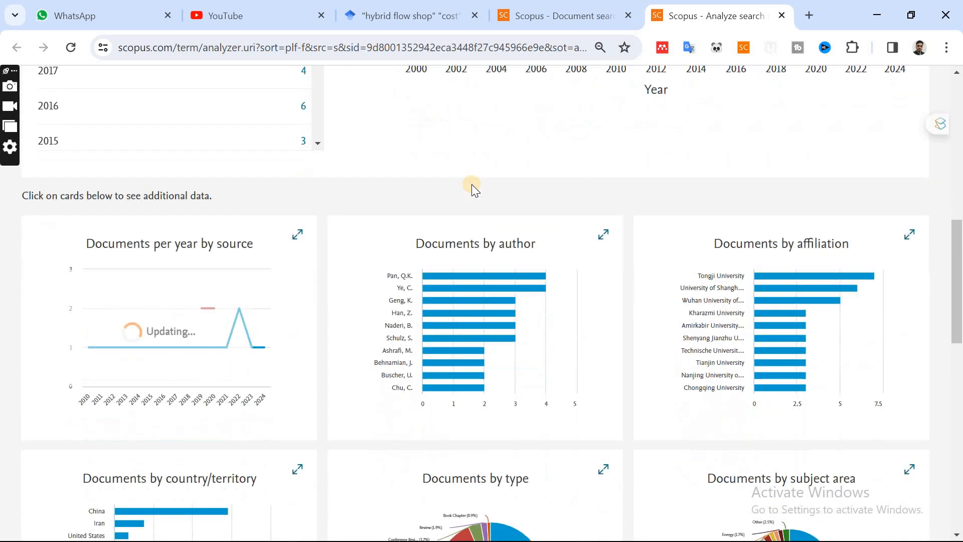
scroll("down", 3)
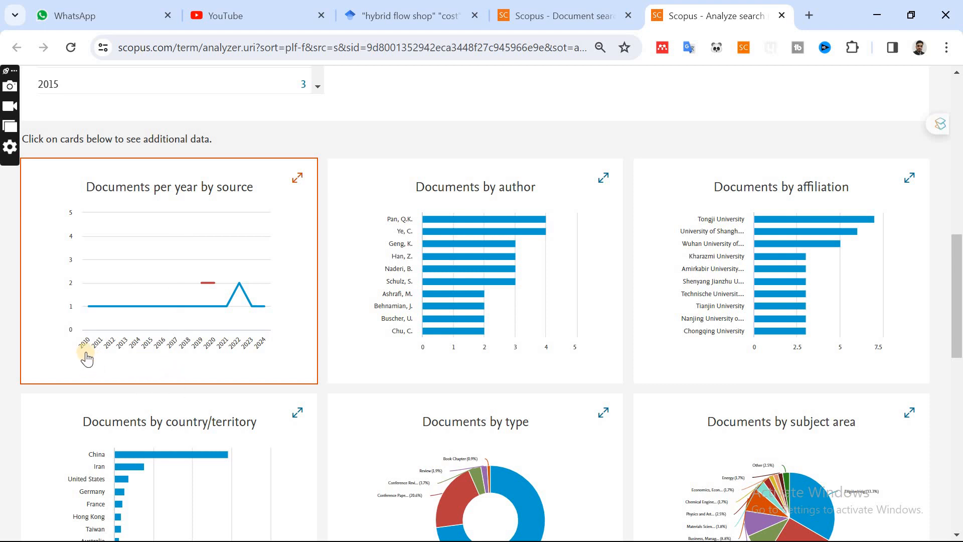
mouse_move(86, 353)
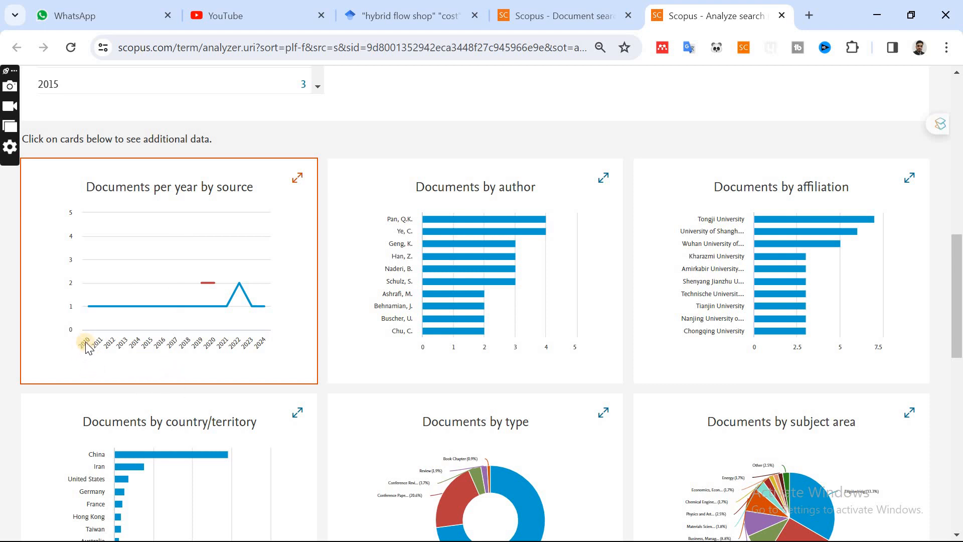
mouse_move(249, 356)
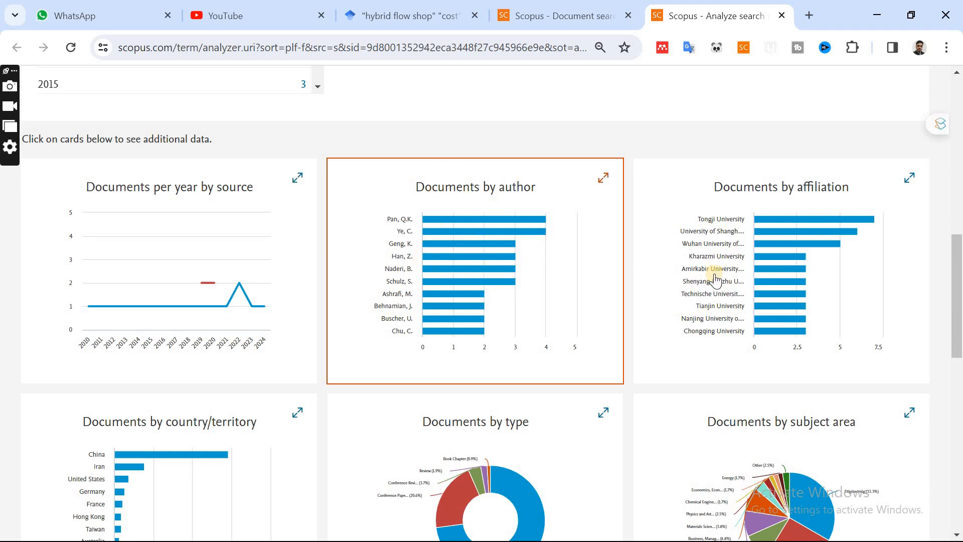
scroll("down", 3)
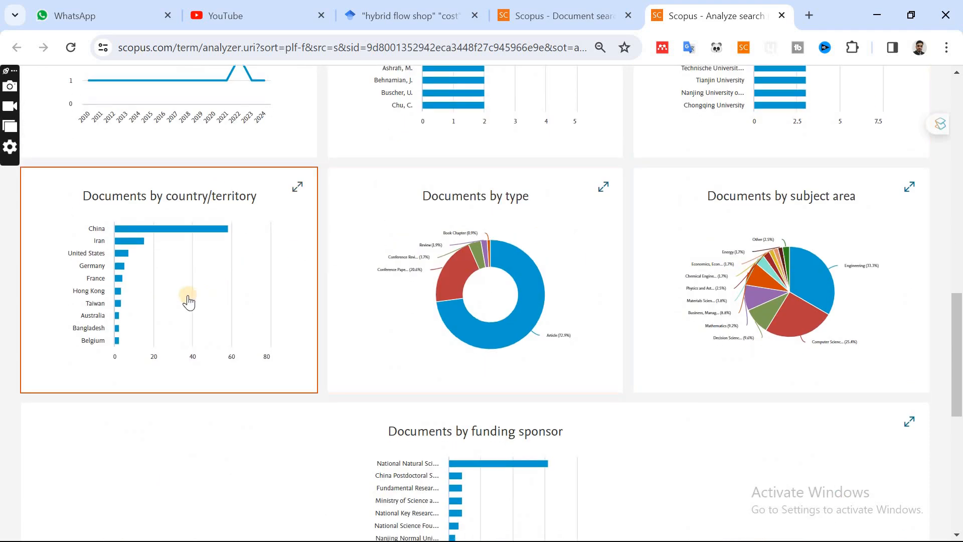
mouse_move(152, 274)
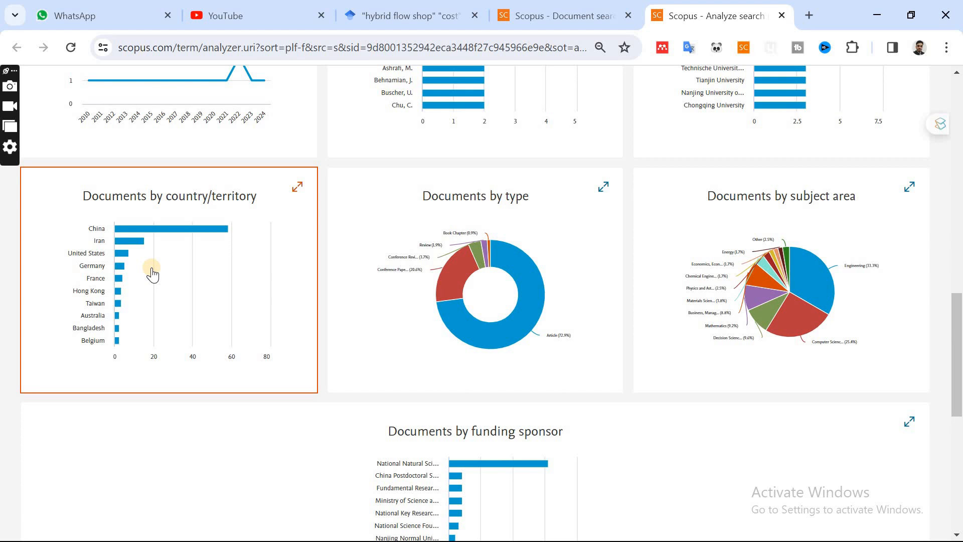
mouse_move(416, 227)
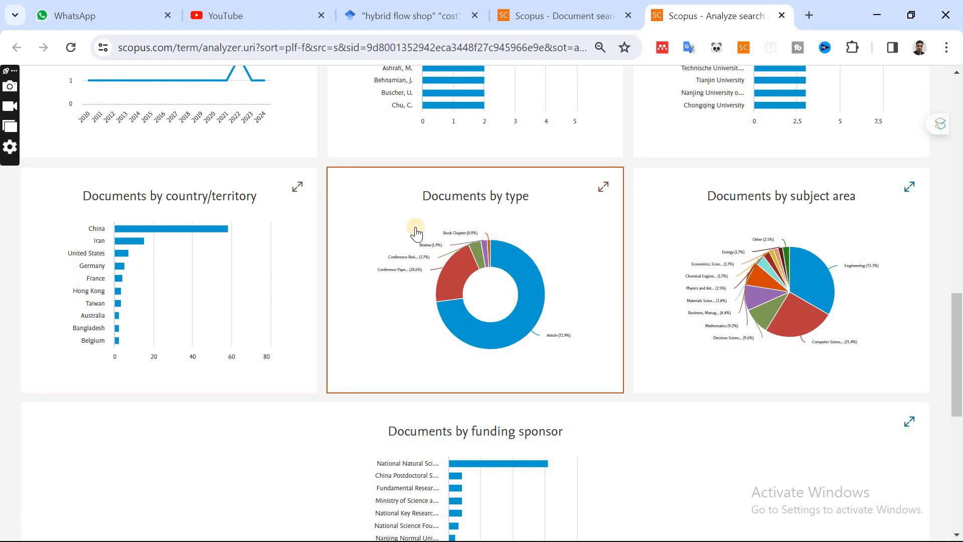
mouse_move(444, 257)
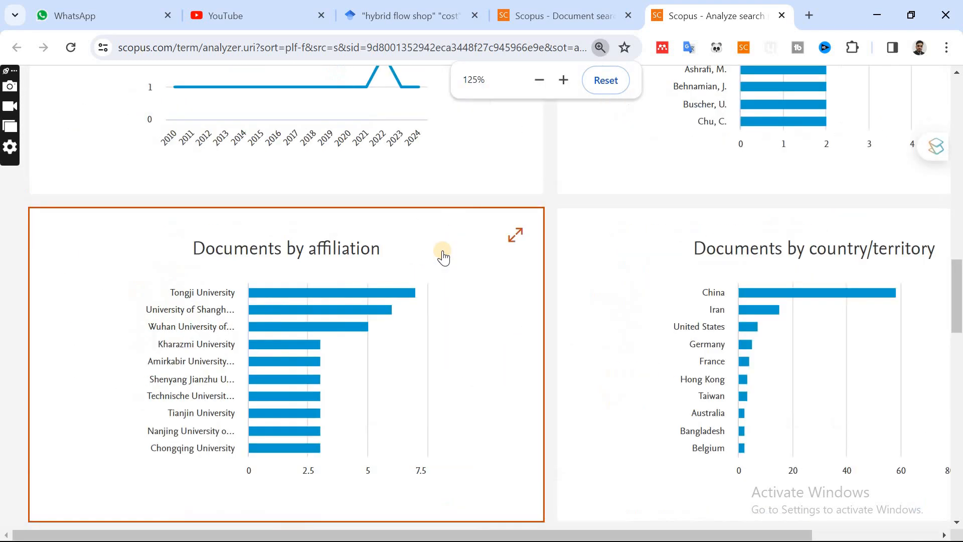
scroll("down", 3)
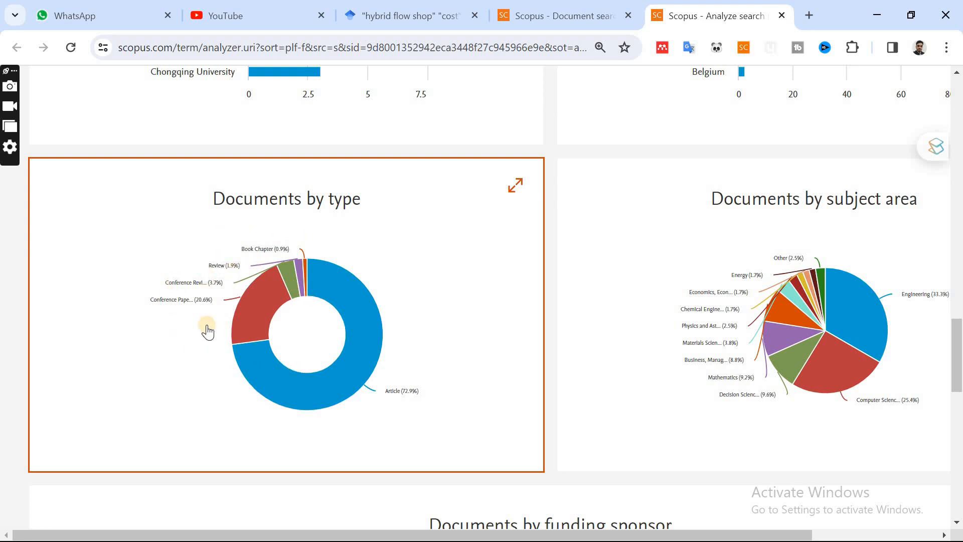
mouse_move(469, 277)
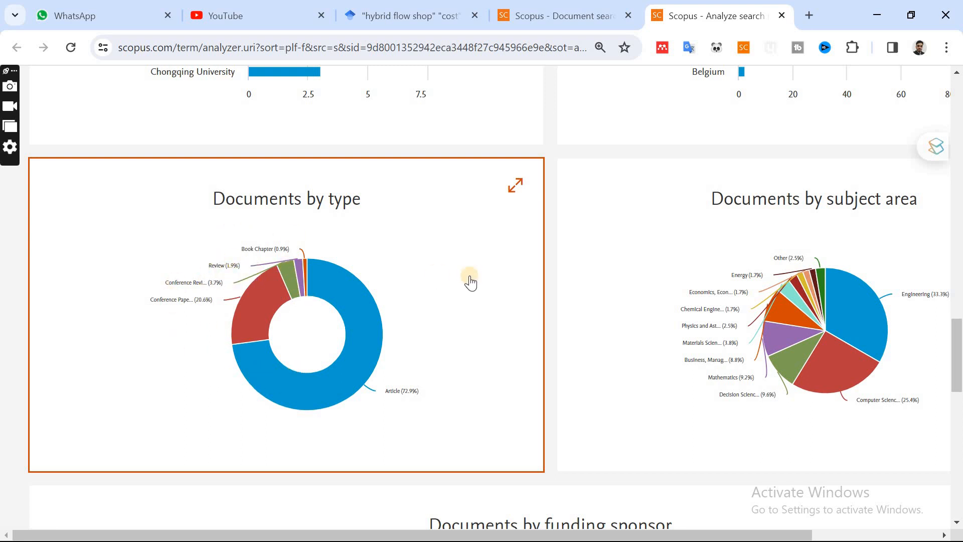
scroll("down", 3)
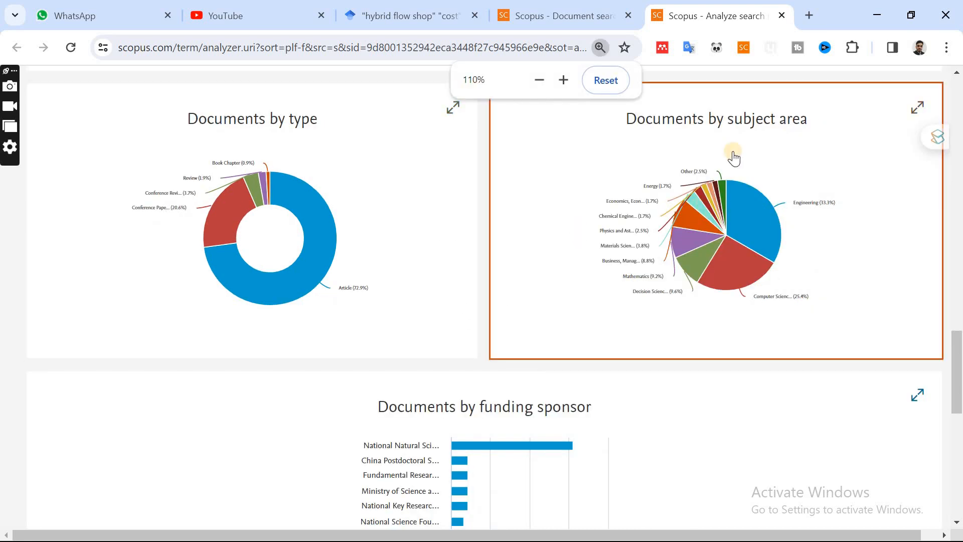
scroll("down", 3)
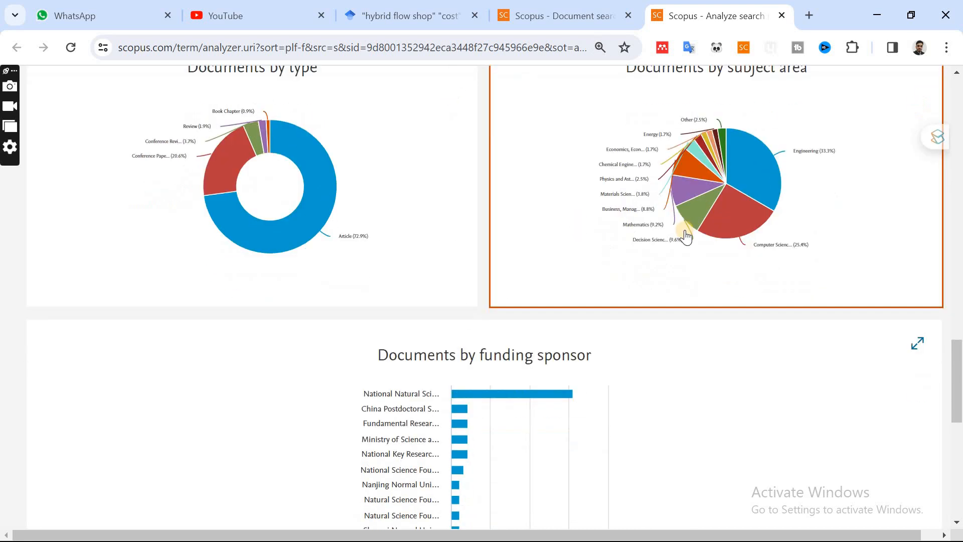
scroll("down", 3)
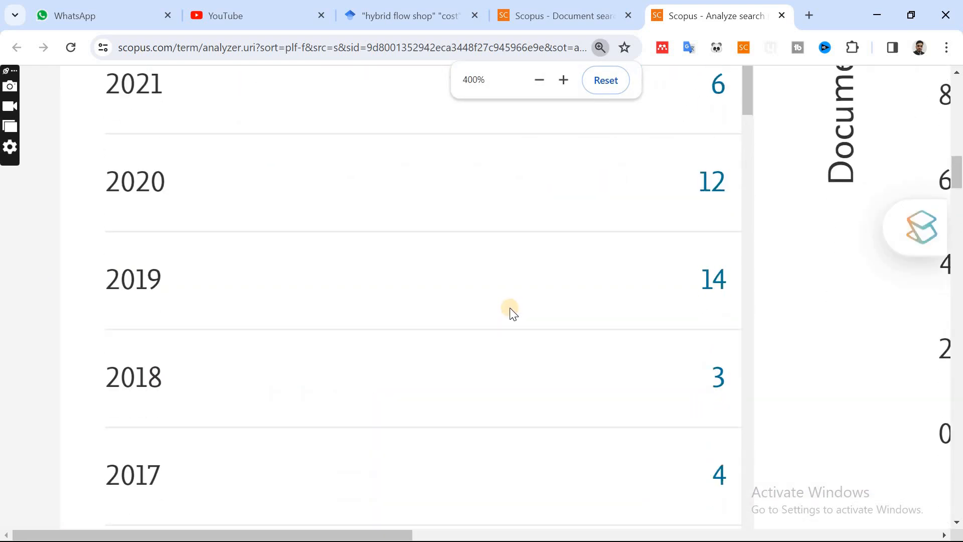
left_click(538, 80)
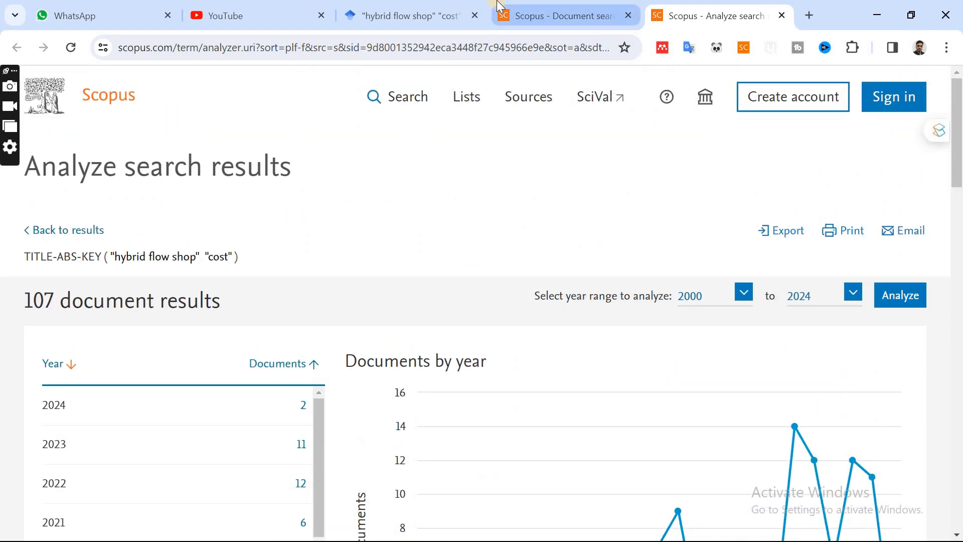
Step: Minimize Chrome and restore the Excel workbook from the taskbar
left_click(405, 16)
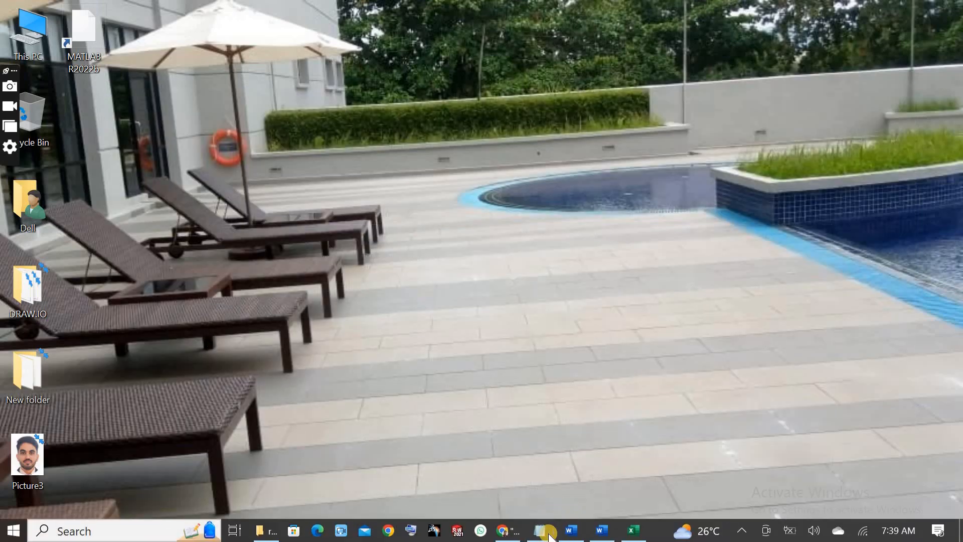
left_click(543, 530)
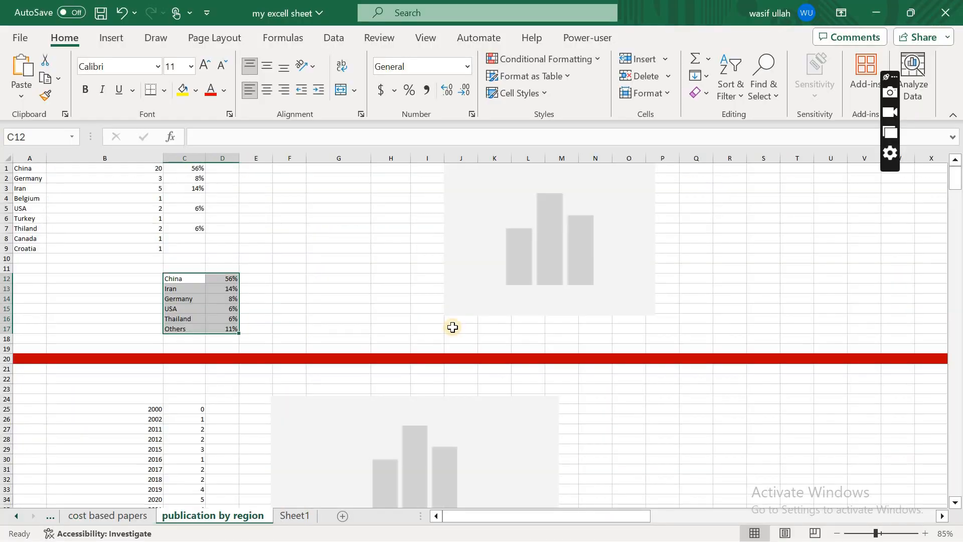
scroll("down", 3)
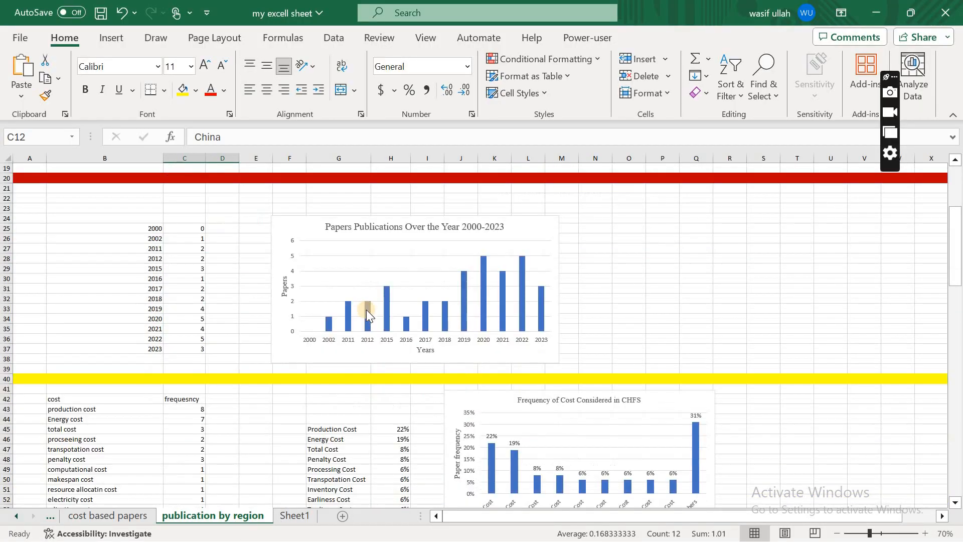
scroll("down", 3)
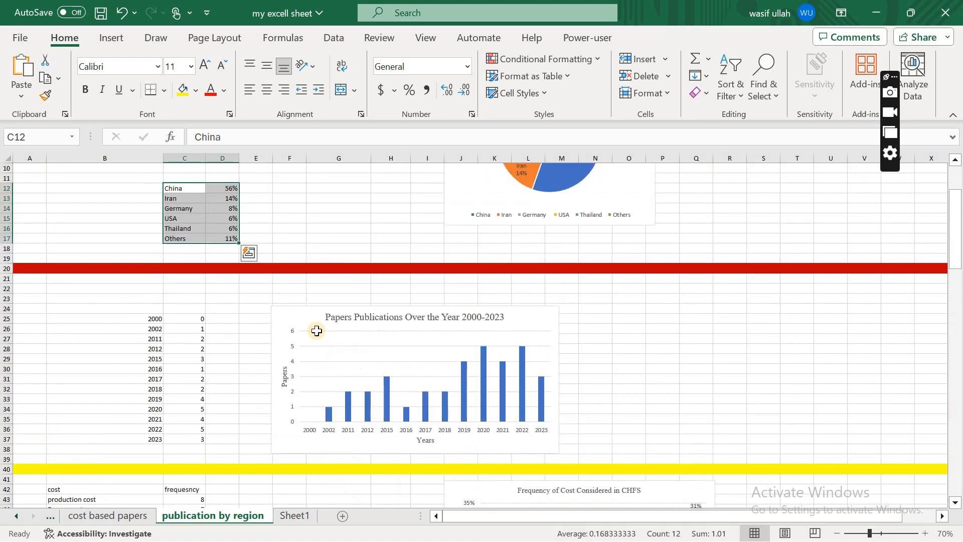
left_click(548, 219)
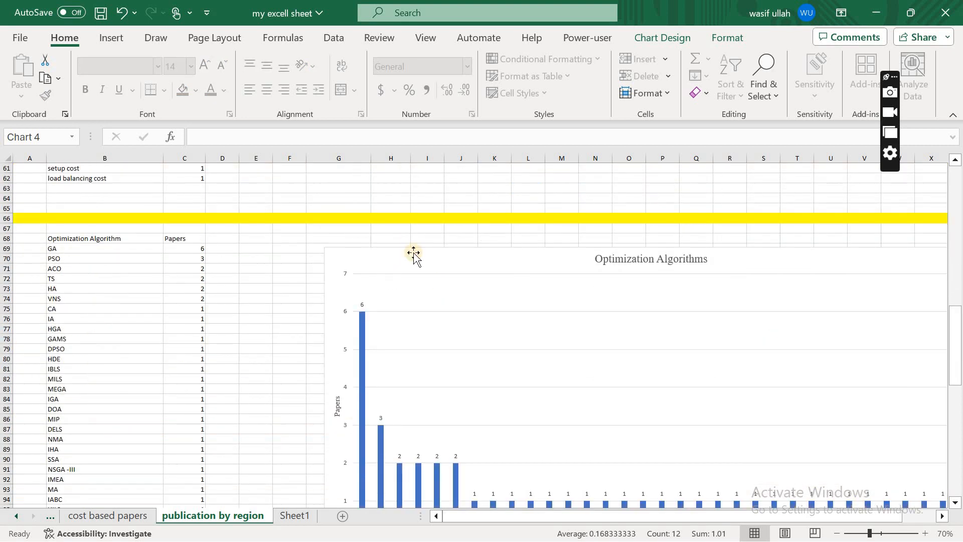
scroll("down", 3)
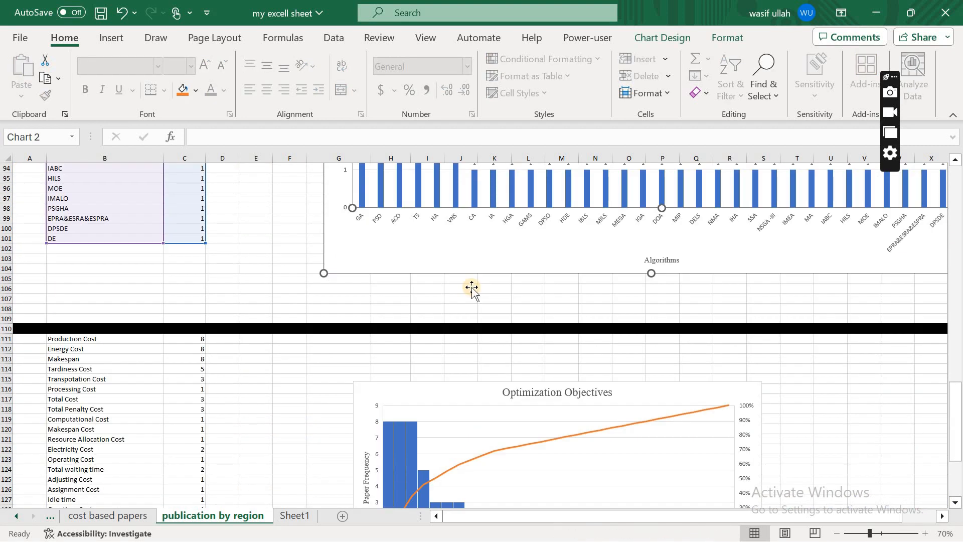